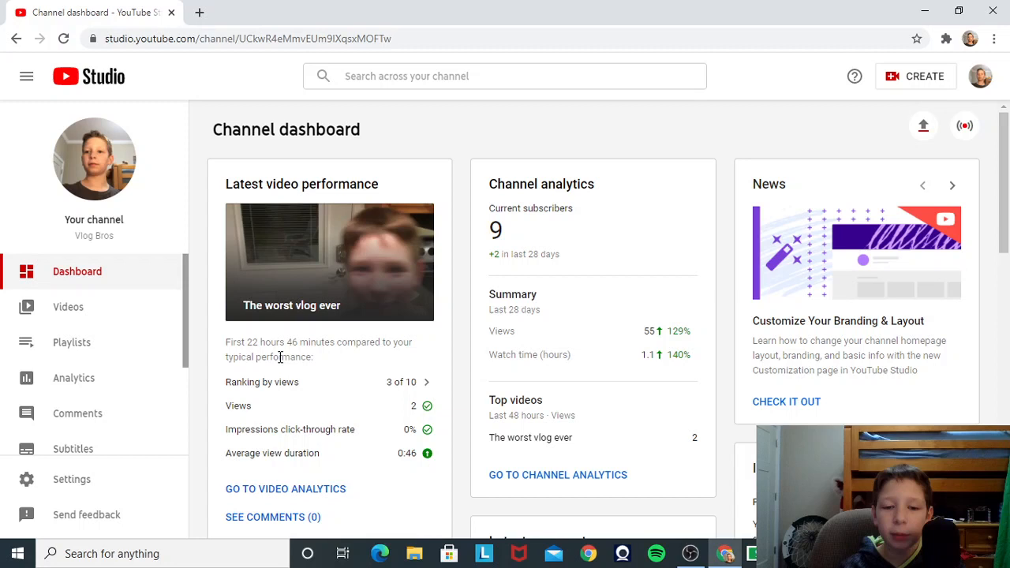
mouse_move(378, 506)
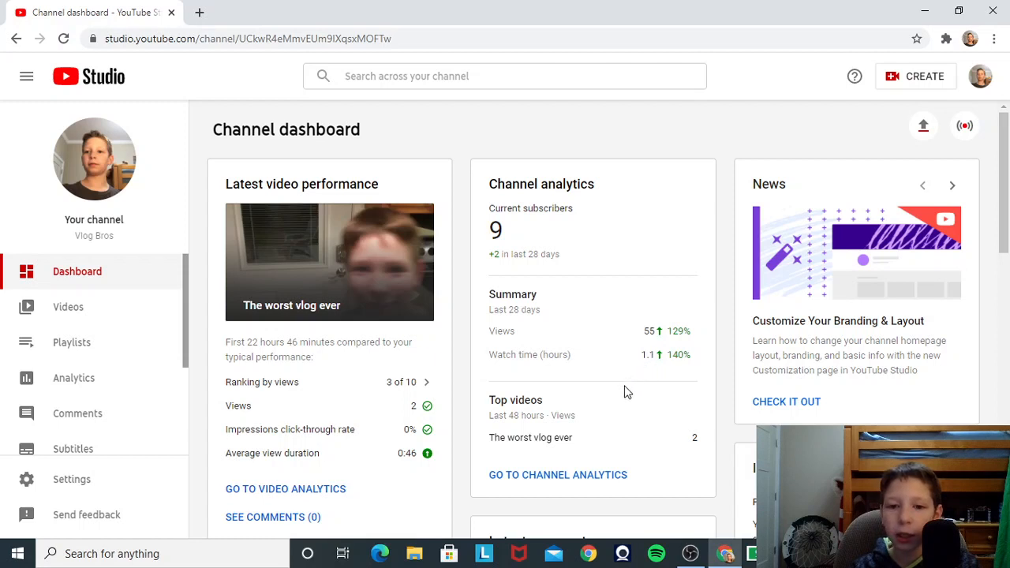
mouse_move(677, 357)
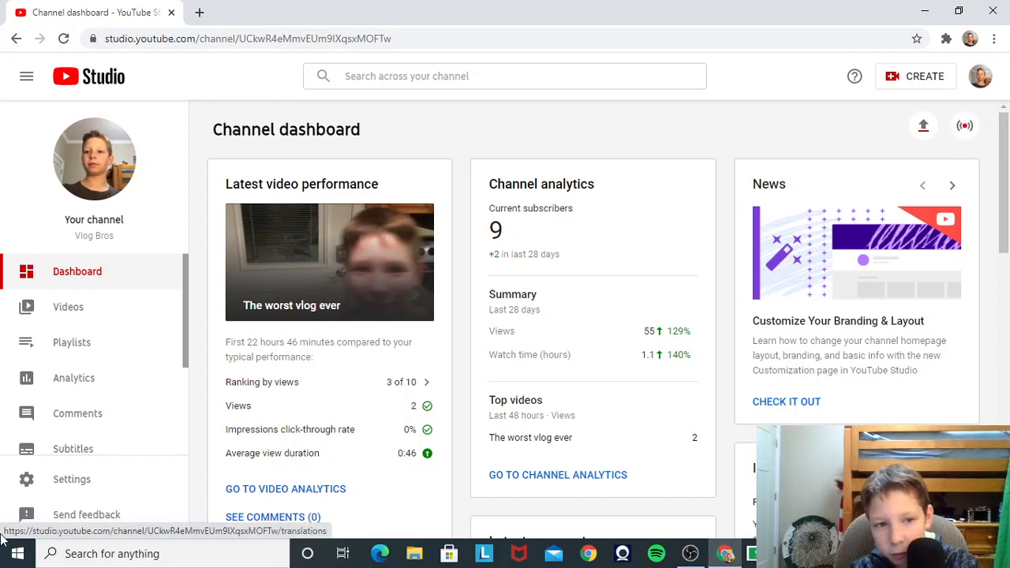
Step: Show the Channel analytics overview: 55 views, 1.1 watch hours, 2 new subscribers over 28 days
left_click(72, 379)
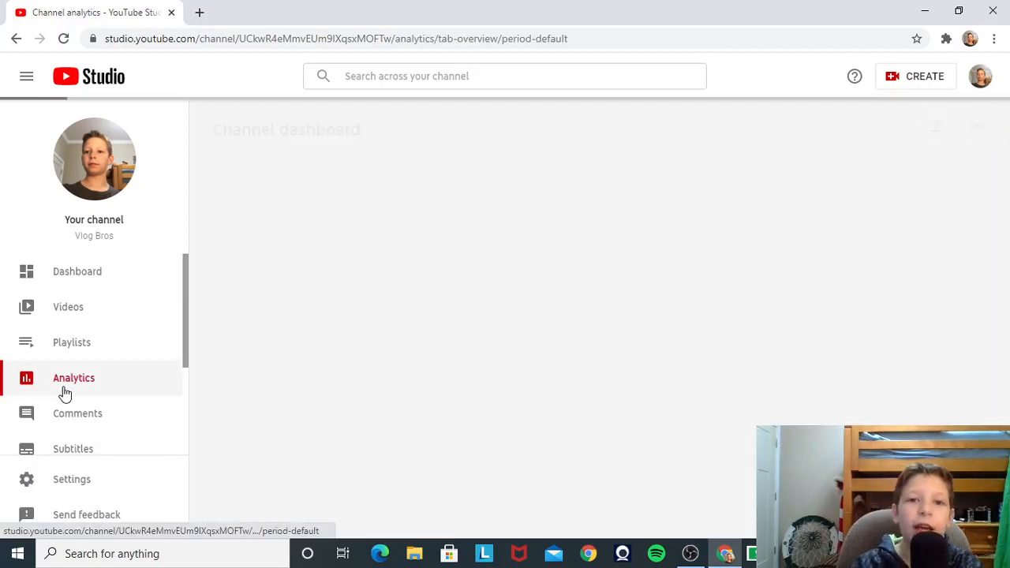
left_click(73, 379)
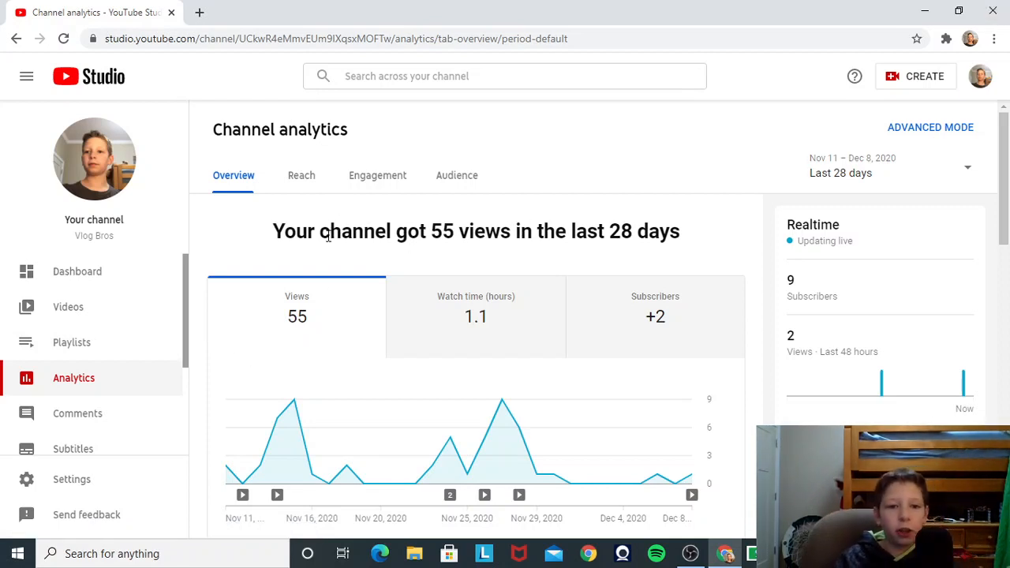
mouse_move(638, 322)
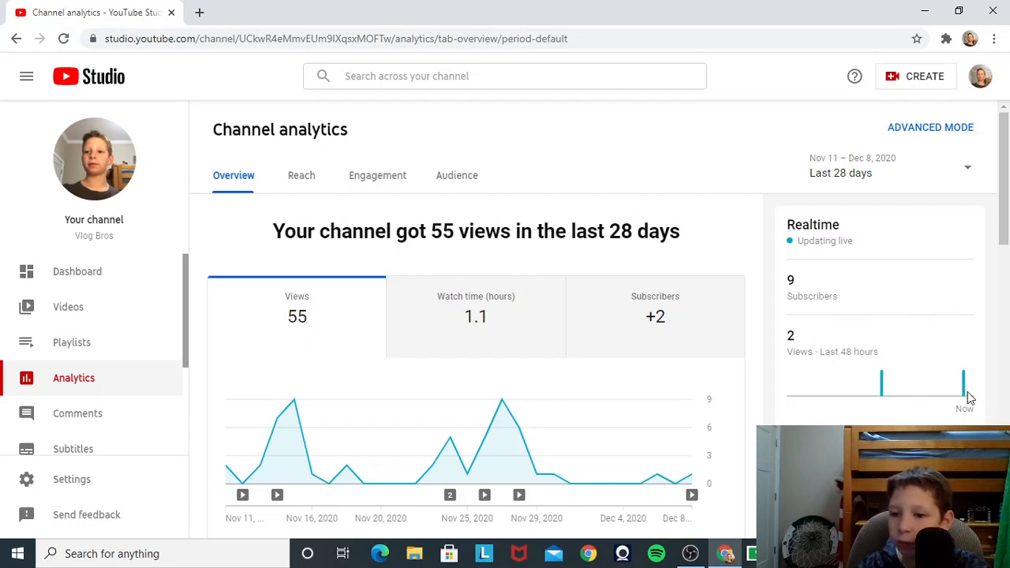
mouse_move(963, 383)
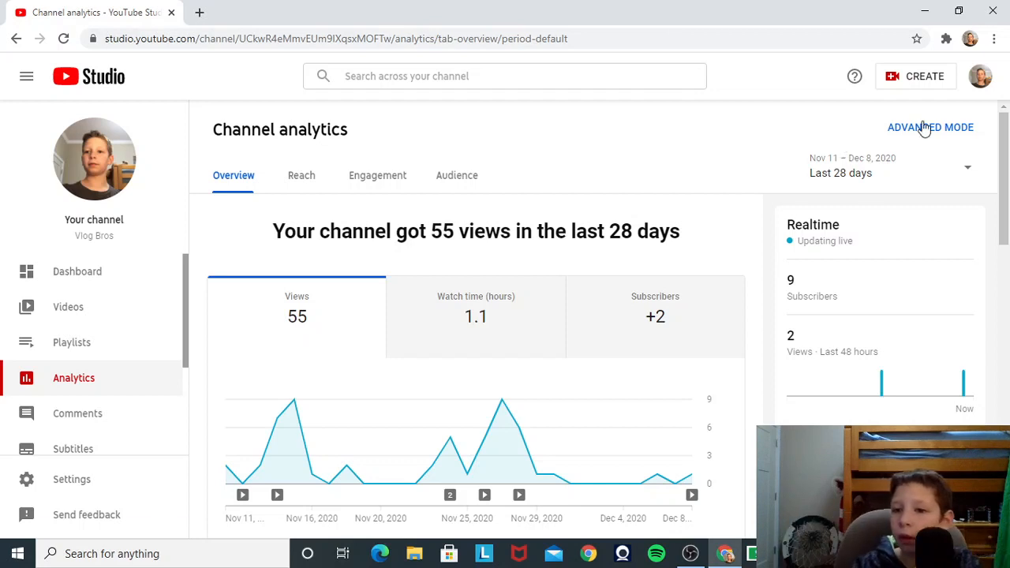
Step: Switch the analytics date range to Lifetime: 230 views, 4.9 watch hours, 9 subscribers
left_click(887, 167)
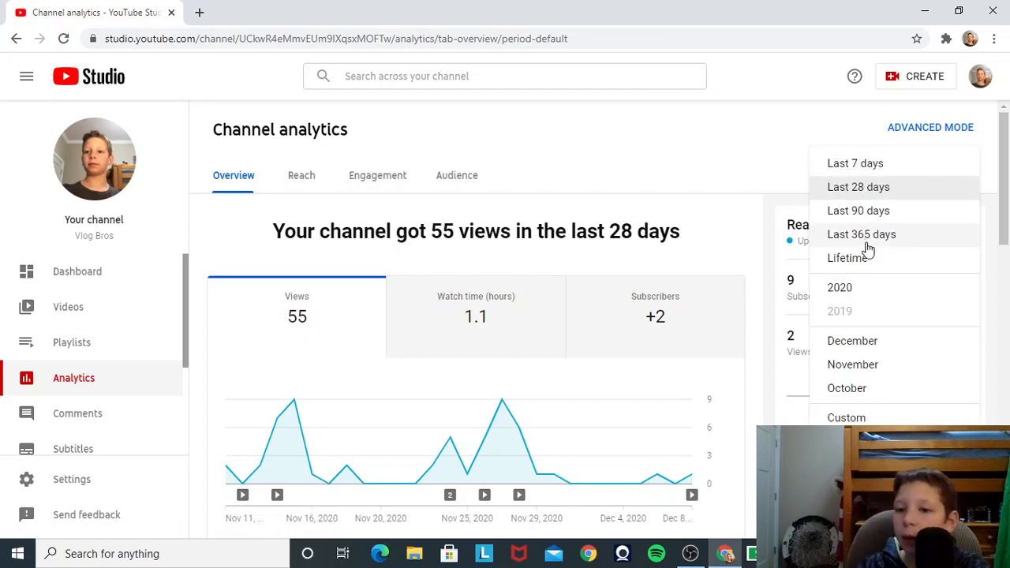
left_click(846, 259)
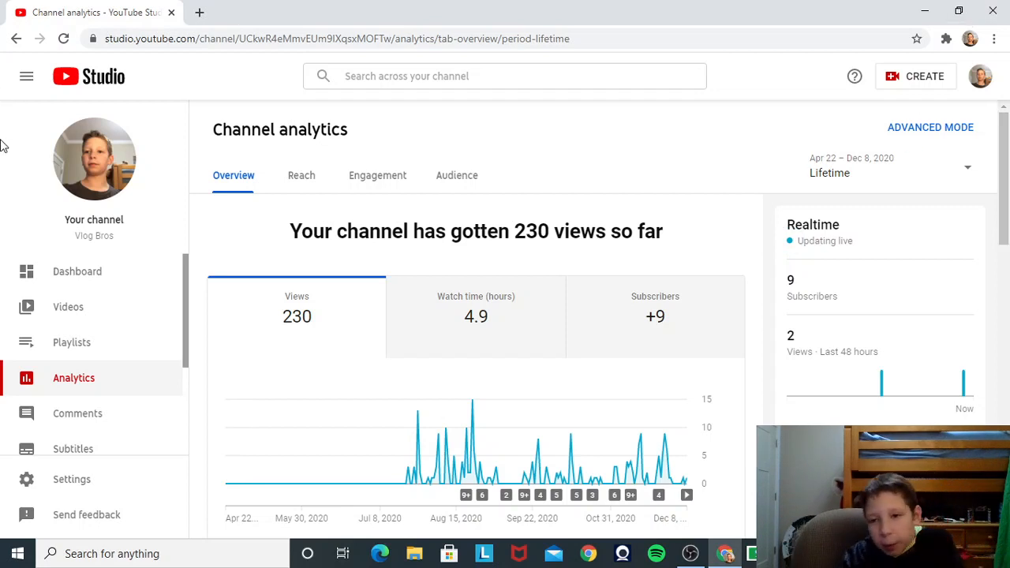
mouse_move(68, 307)
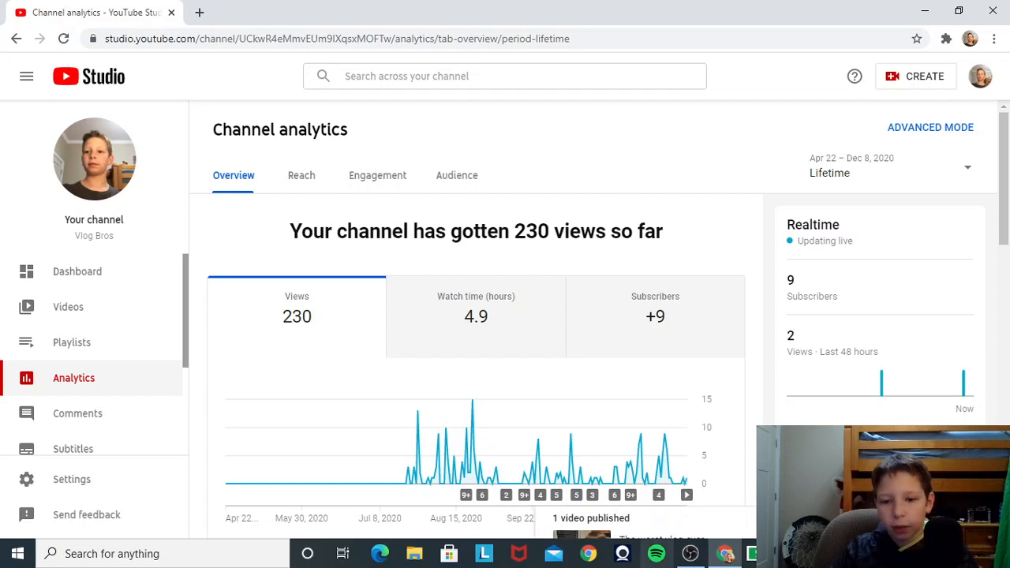
scroll("down", 3)
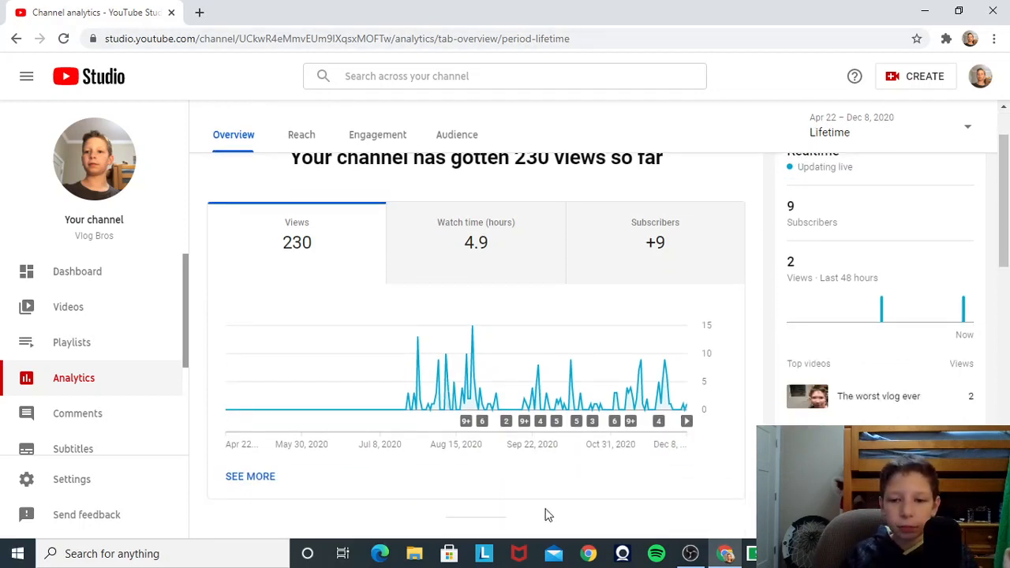
scroll("down", 3)
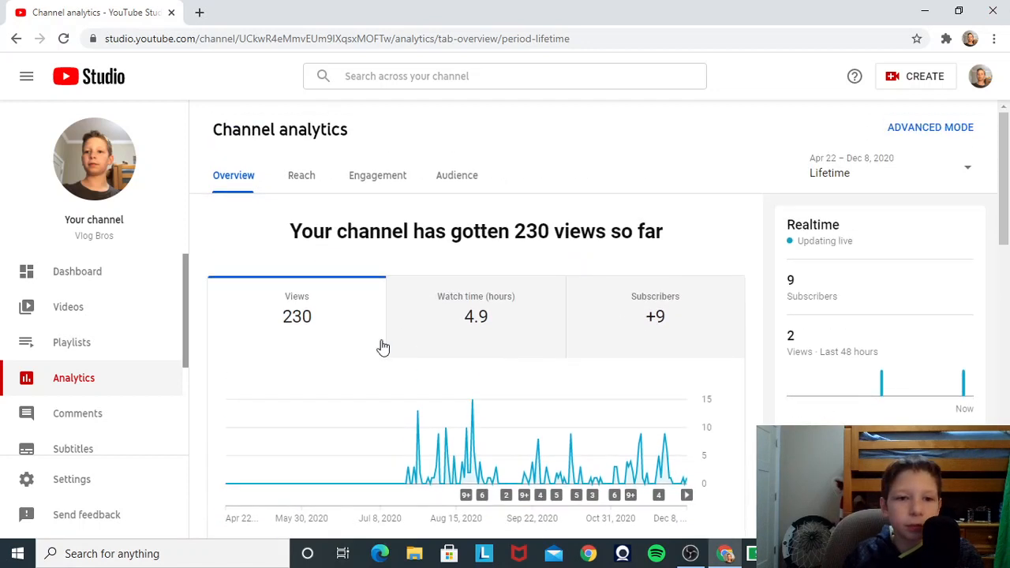
mouse_move(468, 192)
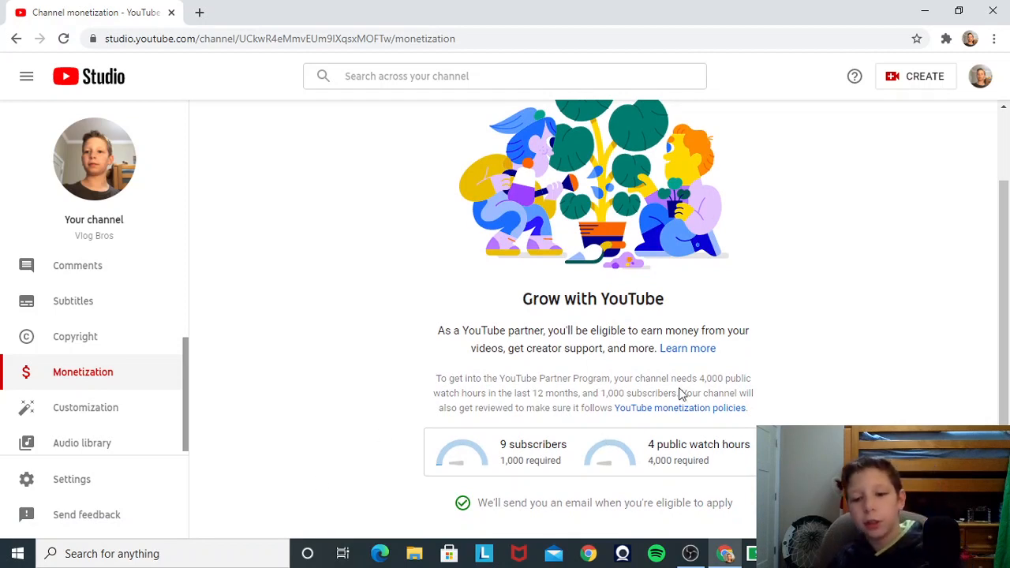
mouse_move(660, 445)
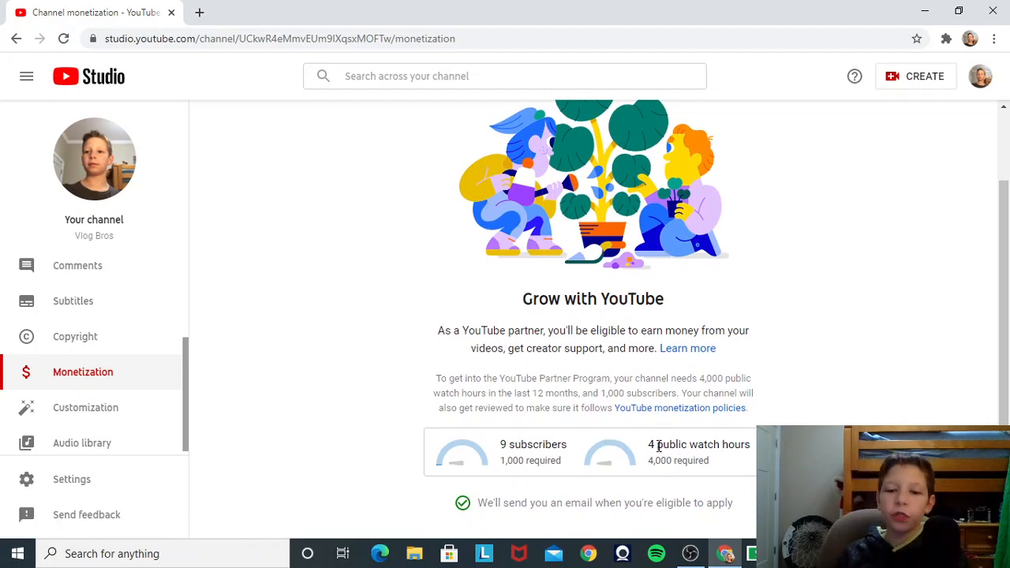
mouse_move(635, 432)
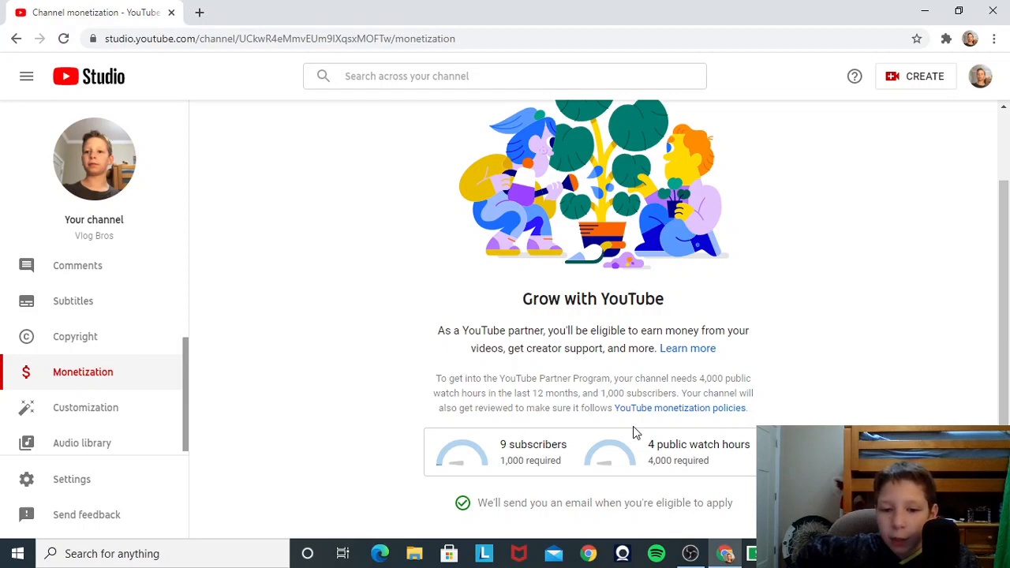
mouse_move(276, 7)
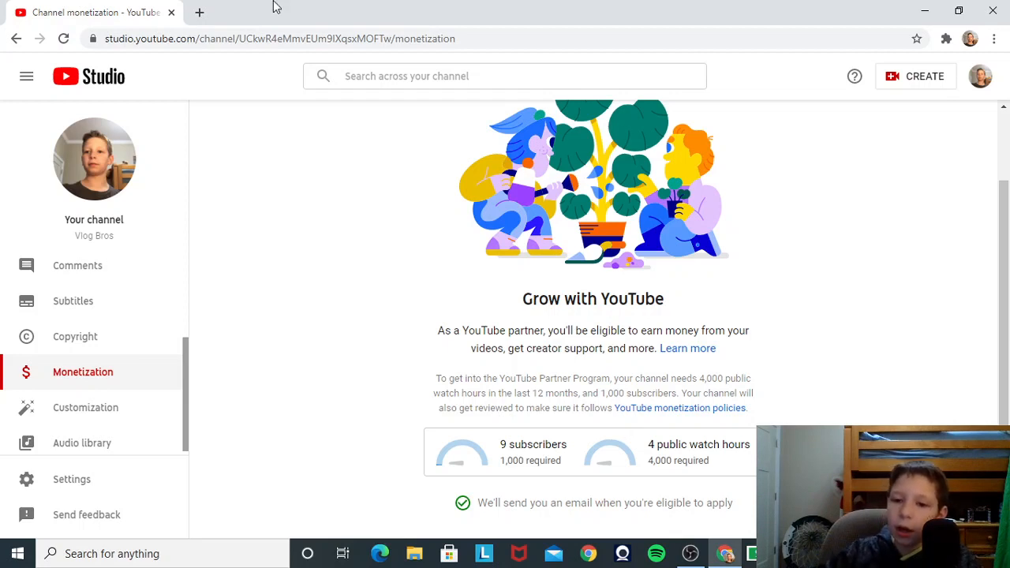
mouse_move(714, 427)
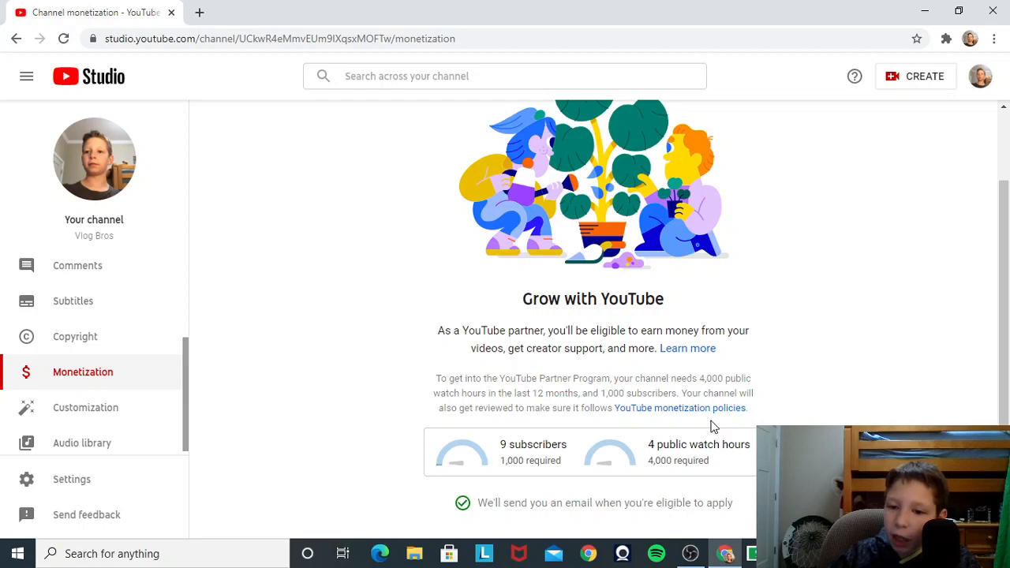
Step: Follow the 'YouTube monetization policies' link to its help article in a new tab
left_click(678, 408)
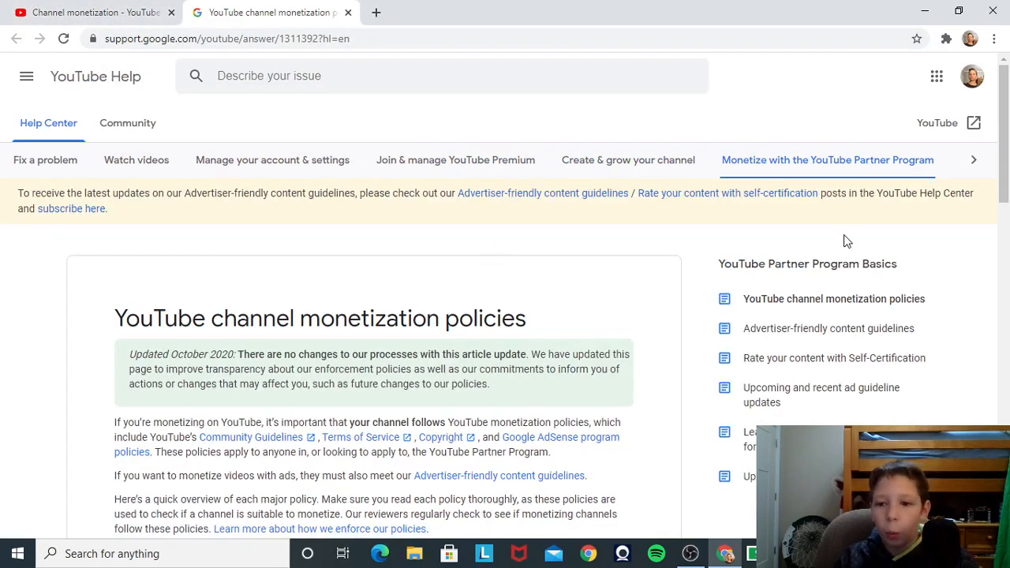
mouse_move(322, 390)
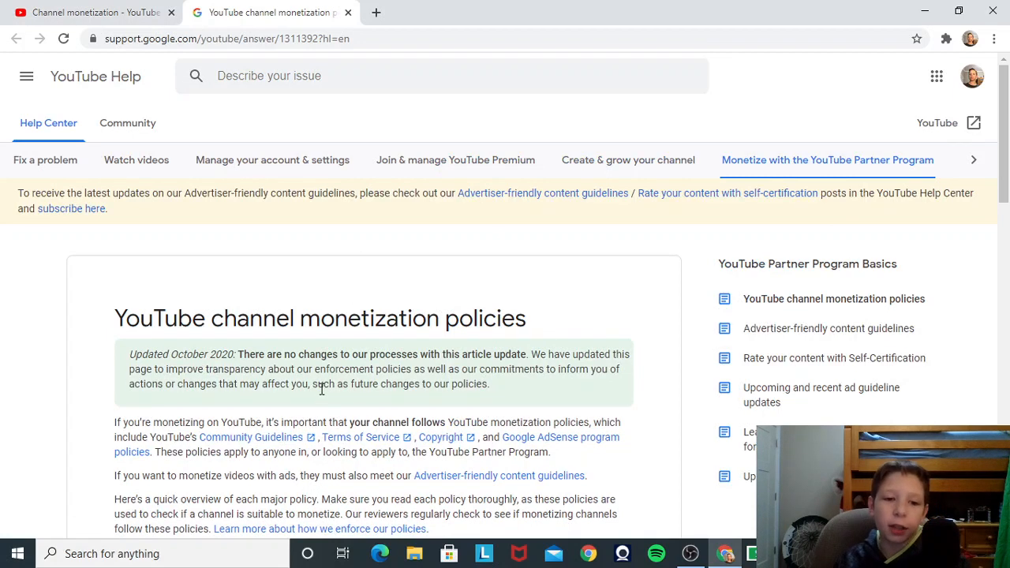
mouse_move(198, 437)
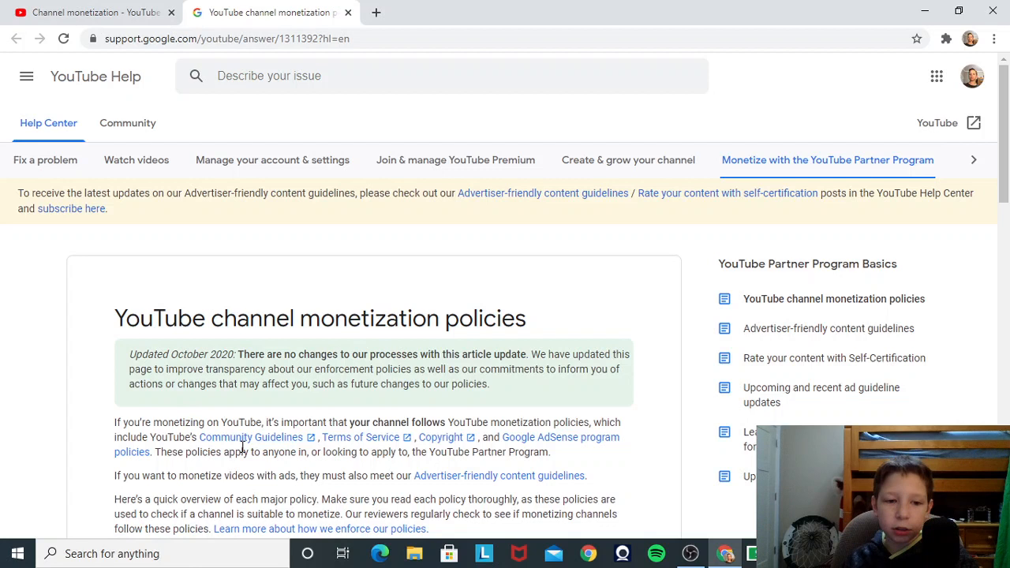
mouse_move(495, 177)
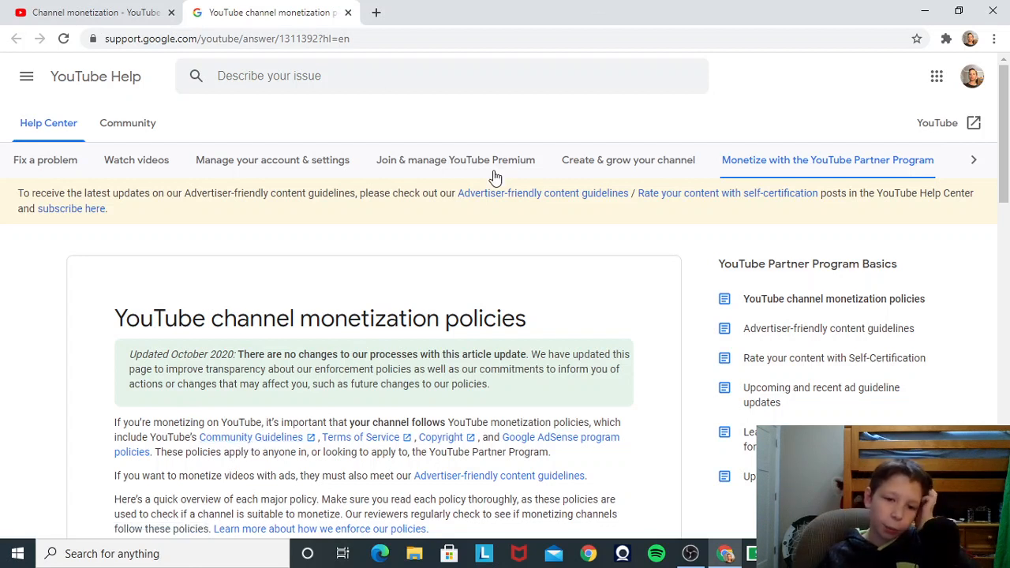
mouse_move(363, 442)
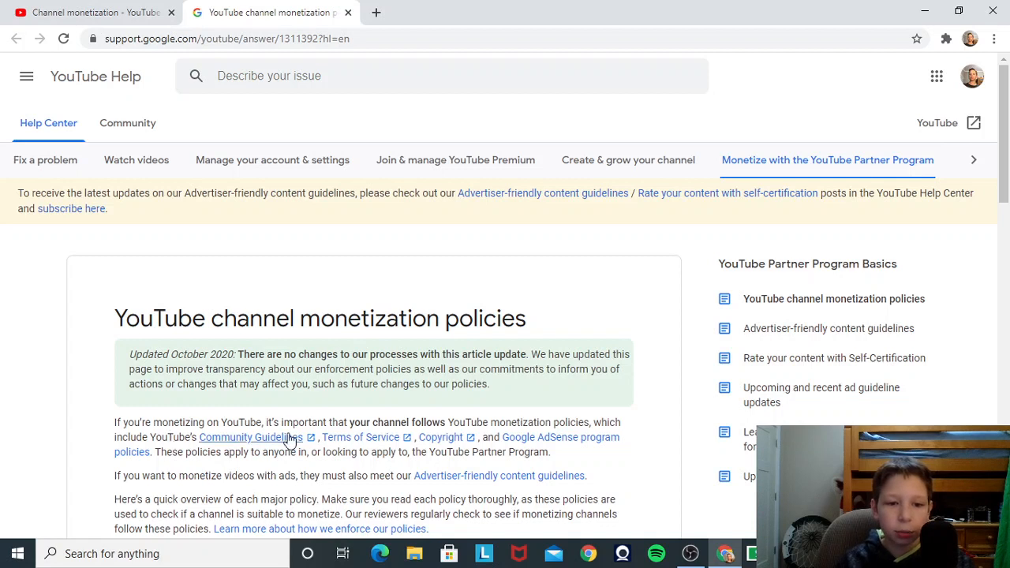
mouse_move(347, 449)
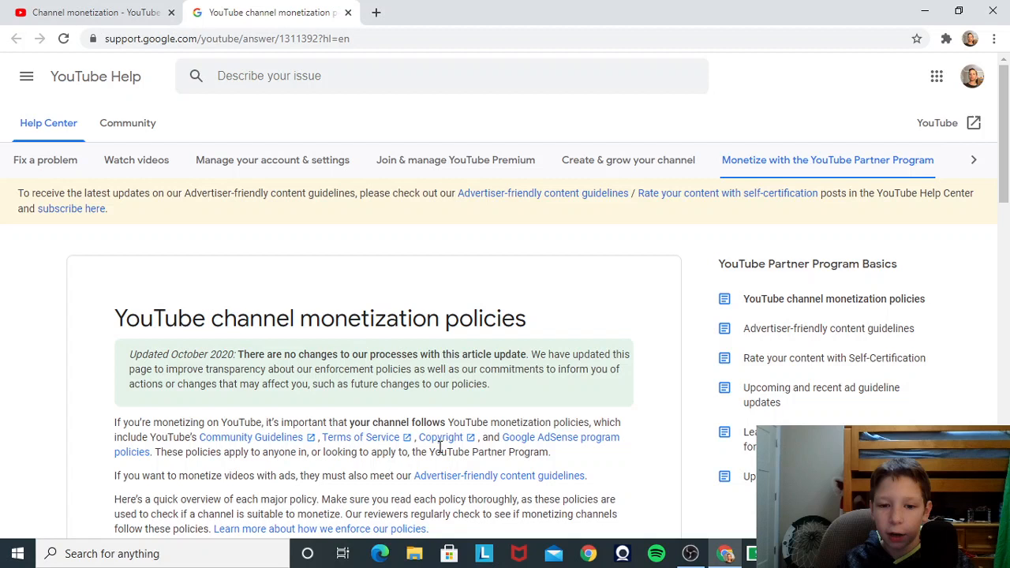
mouse_move(441, 440)
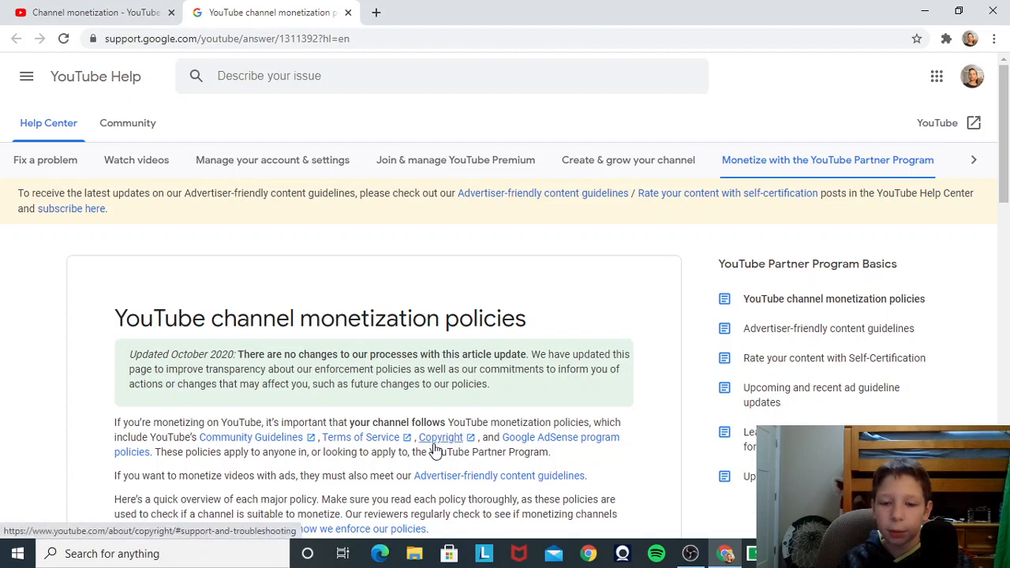
mouse_move(445, 384)
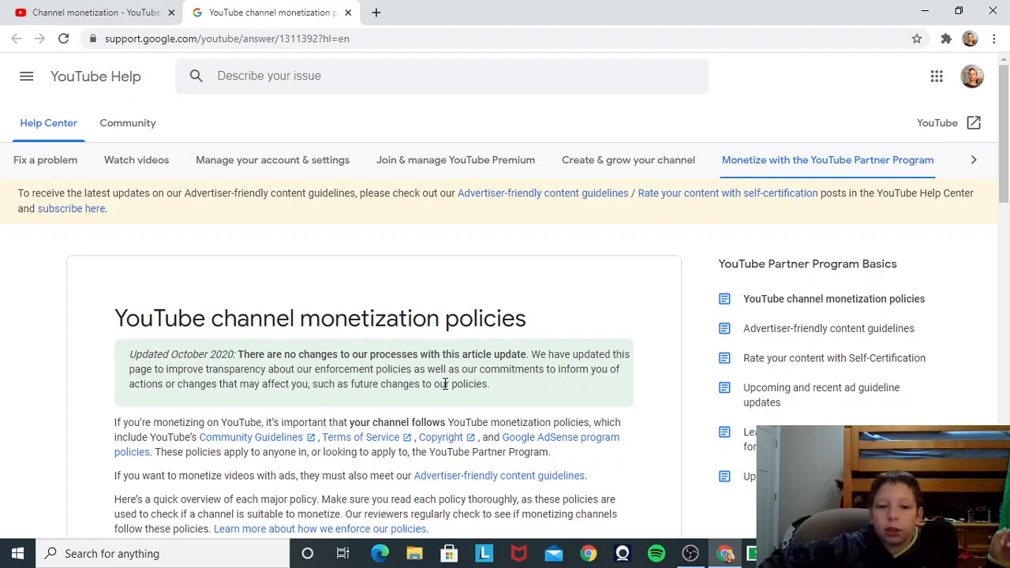
mouse_move(363, 437)
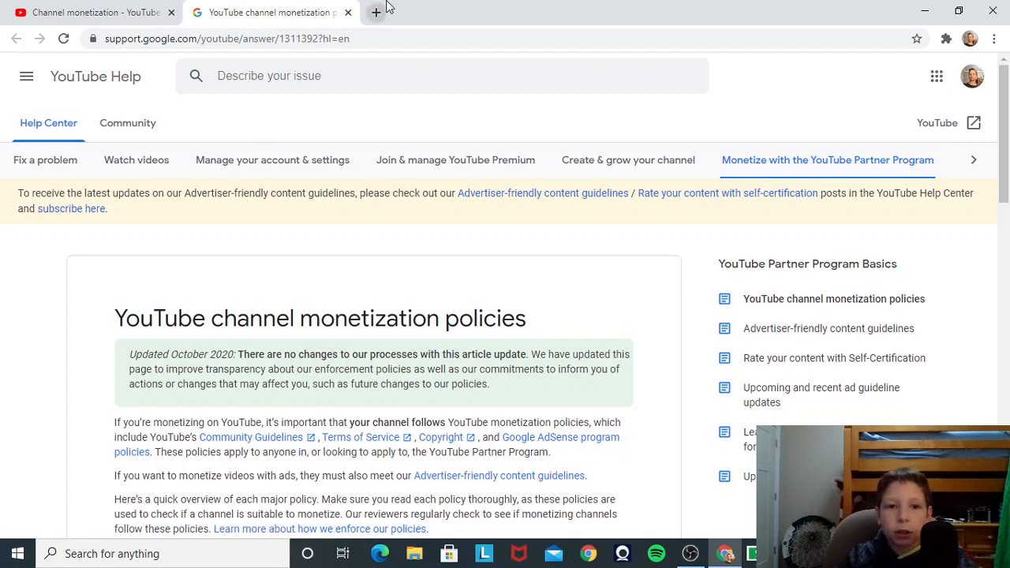
Step: Reach the YouTube watch page of 'gaming and try not to laugh' from a new tab
left_click(363, 12)
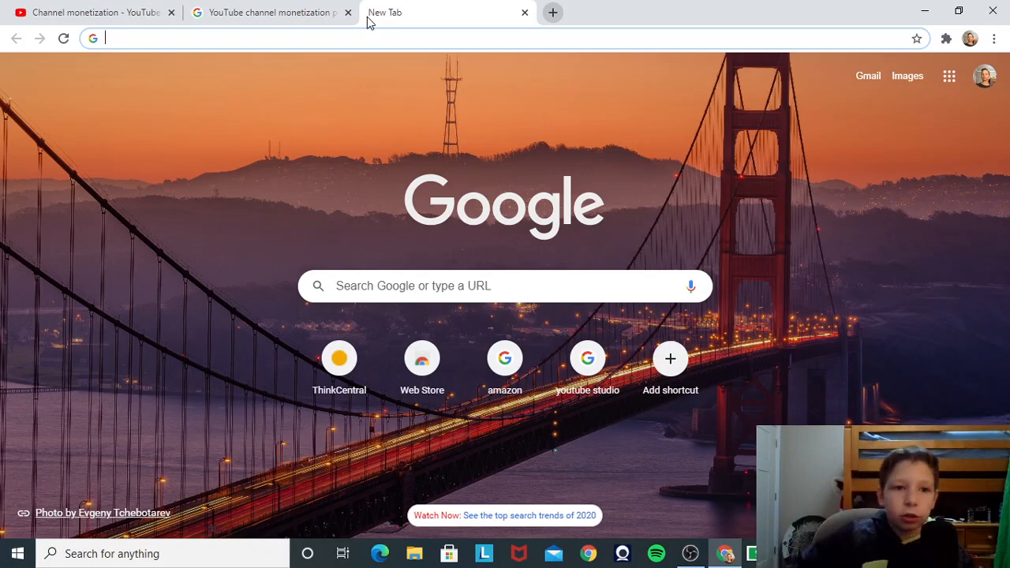
type("g")
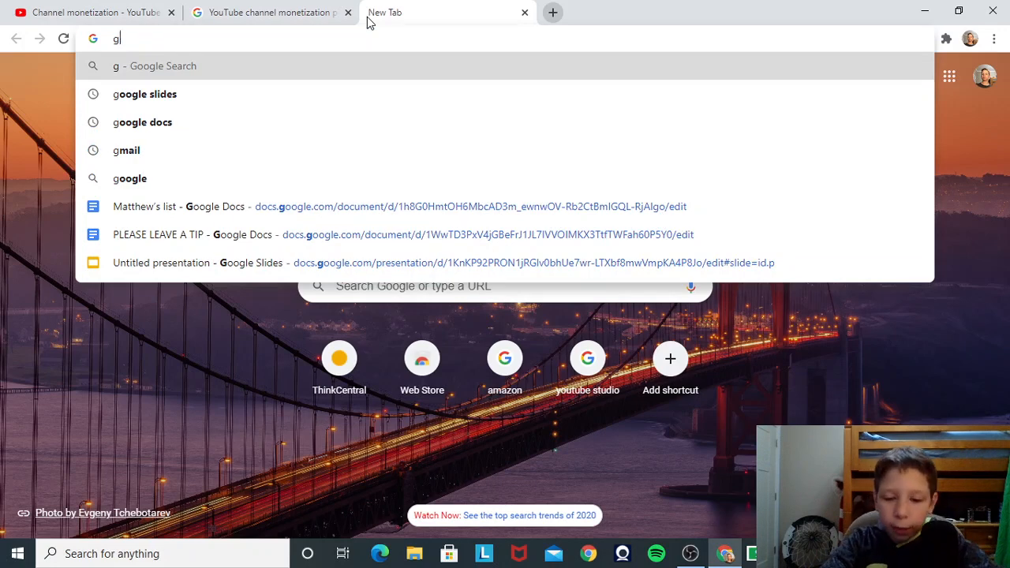
type("oog")
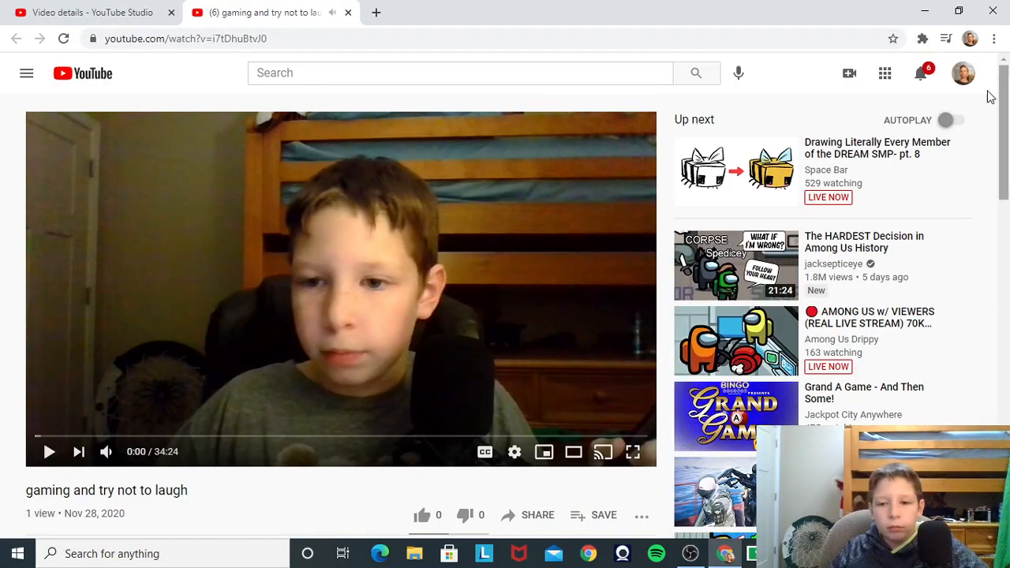
Step: Expand the video's full gear-links description and select all of its text
scroll("down", 3)
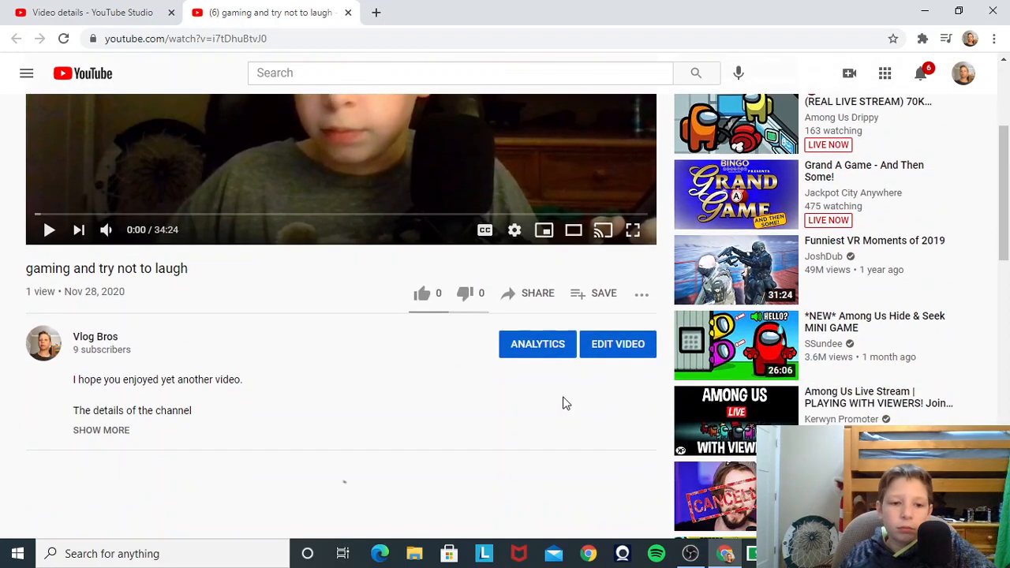
scroll("down", 3)
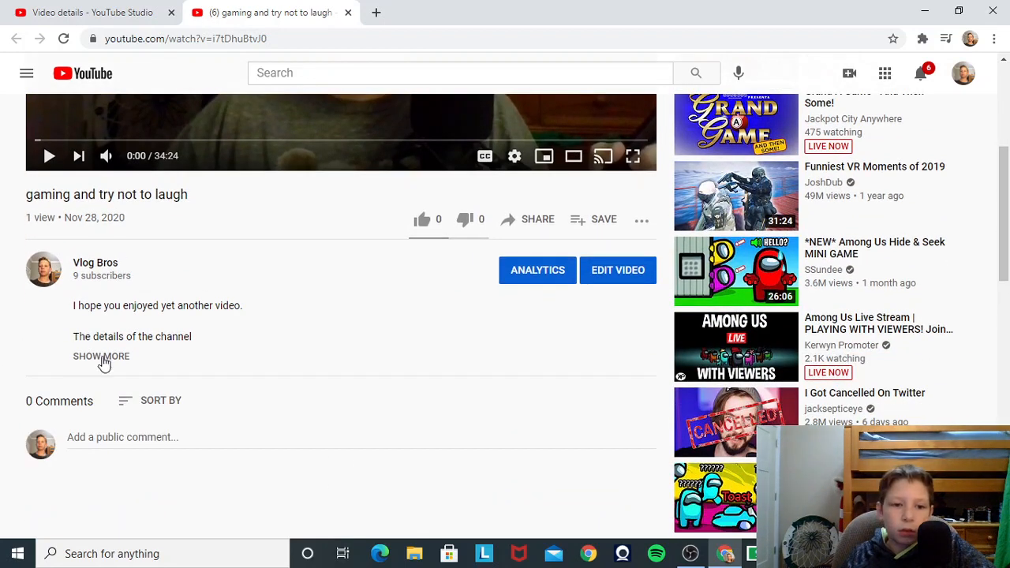
left_click(101, 356)
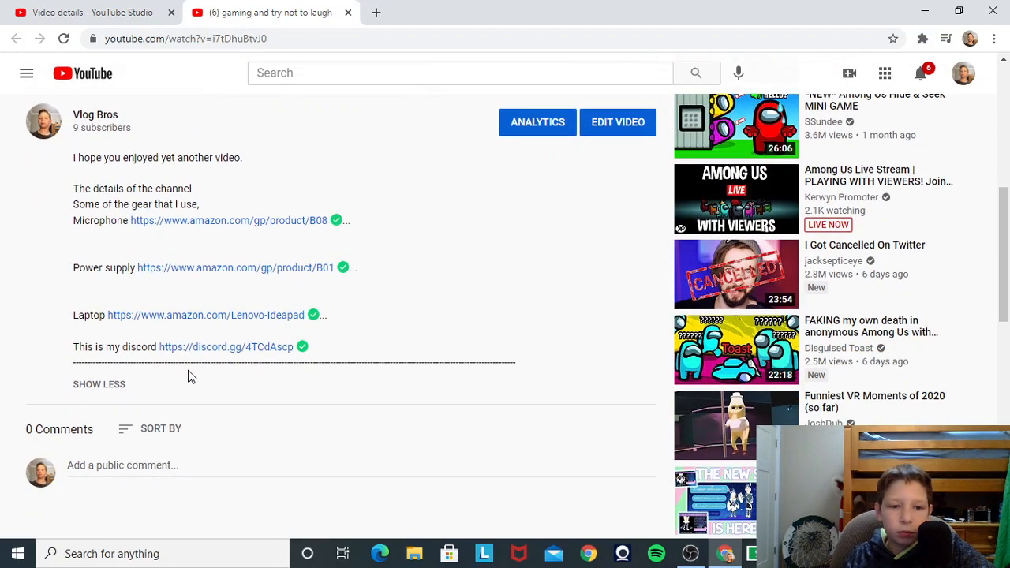
mouse_move(520, 370)
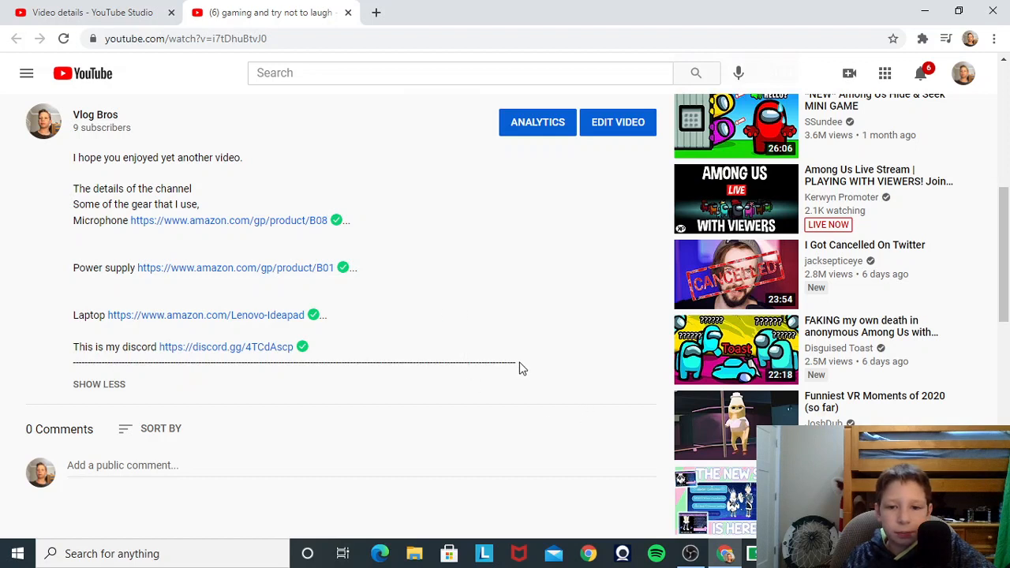
mouse_move(202, 344)
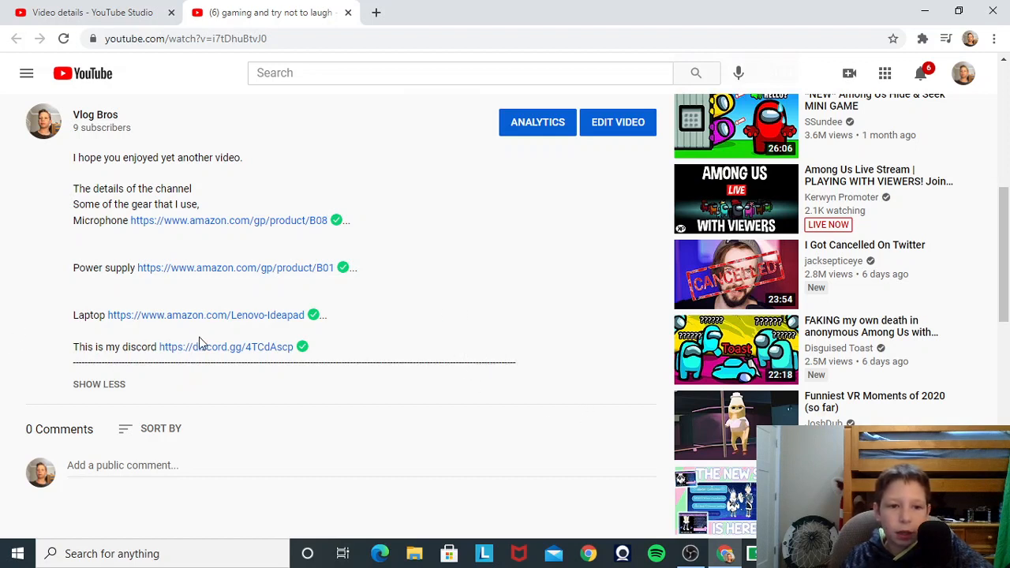
mouse_move(520, 365)
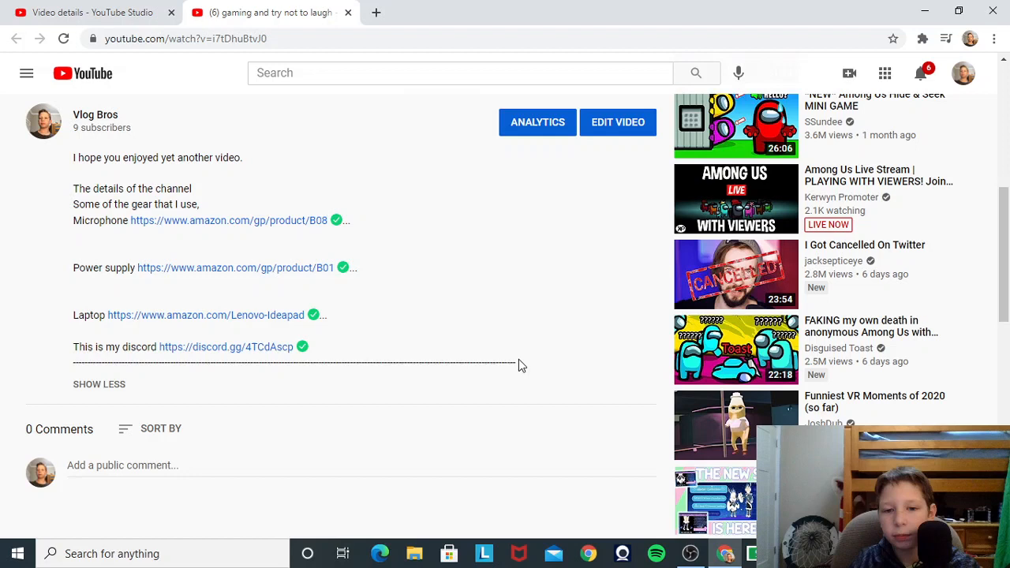
mouse_move(198, 268)
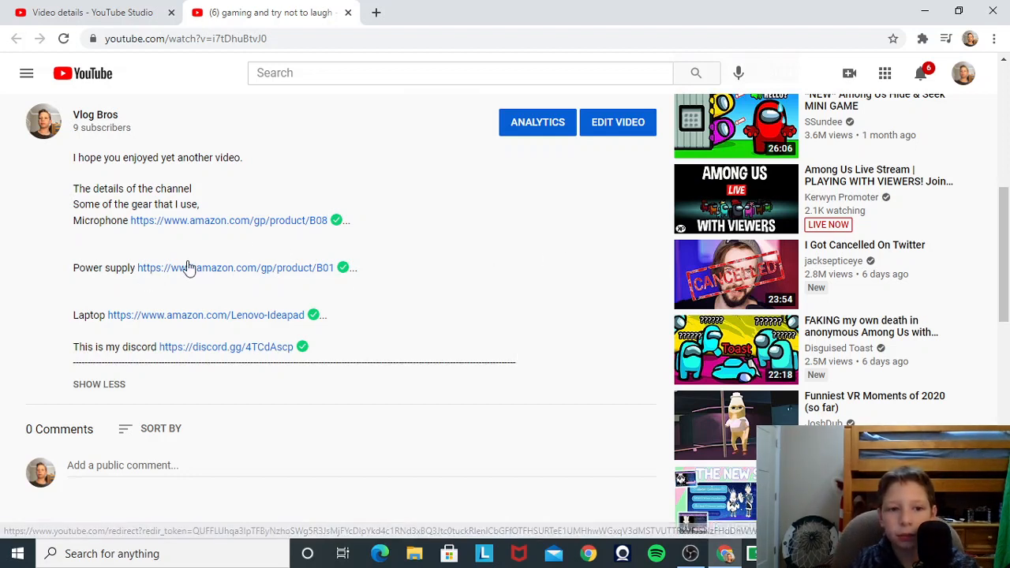
mouse_move(512, 360)
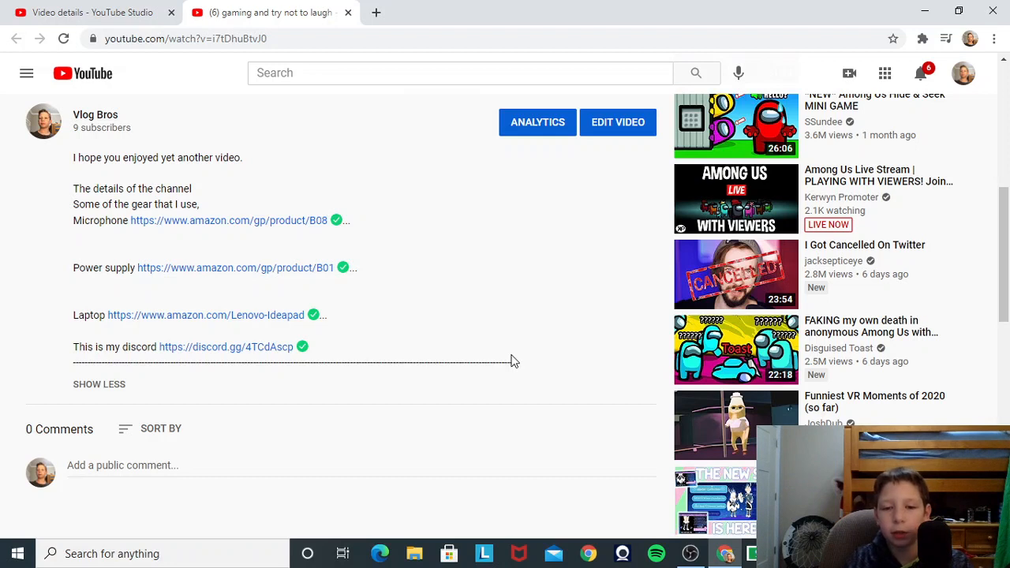
mouse_move(73, 161)
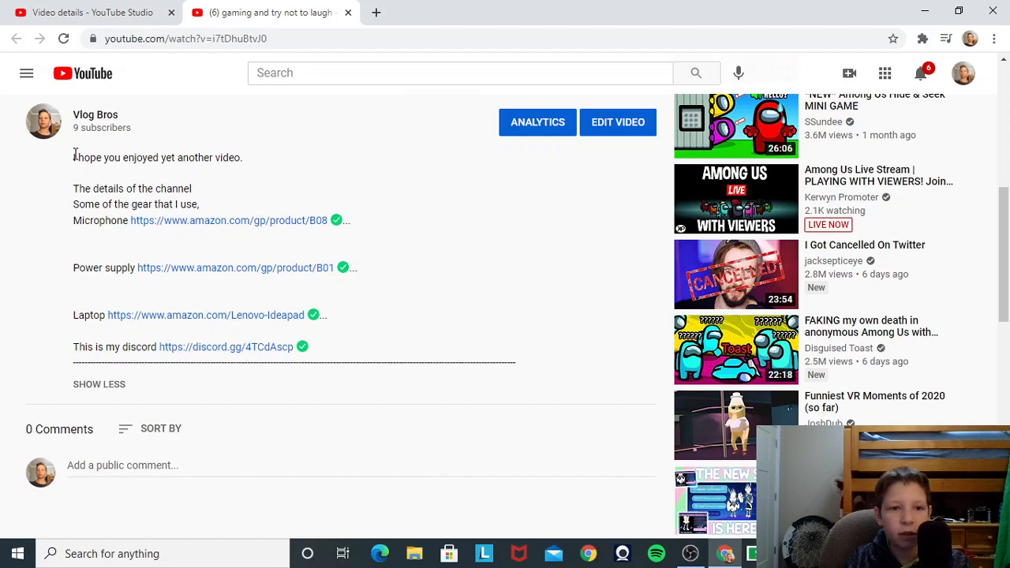
left_click_drag(73, 158, 290, 322)
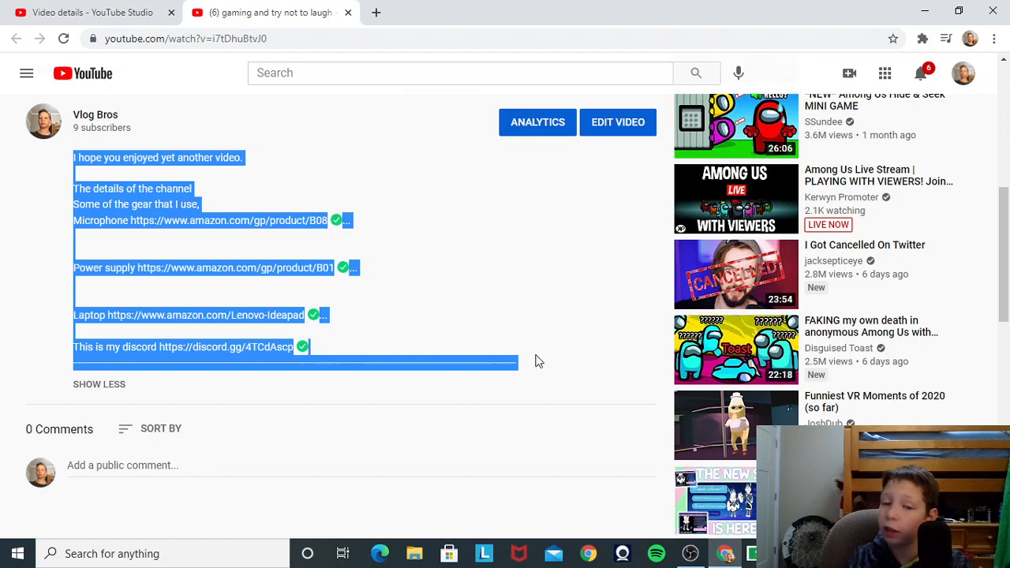
mouse_move(461, 332)
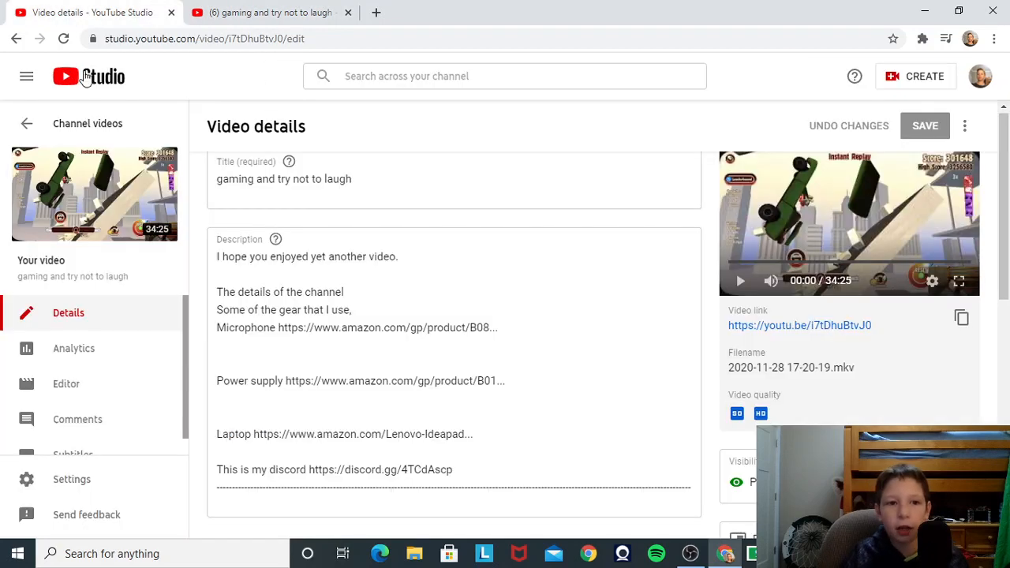
Step: Paste the gear-links text into The worst vlog ever's description and delete the stray '...' lines
left_click(26, 123)
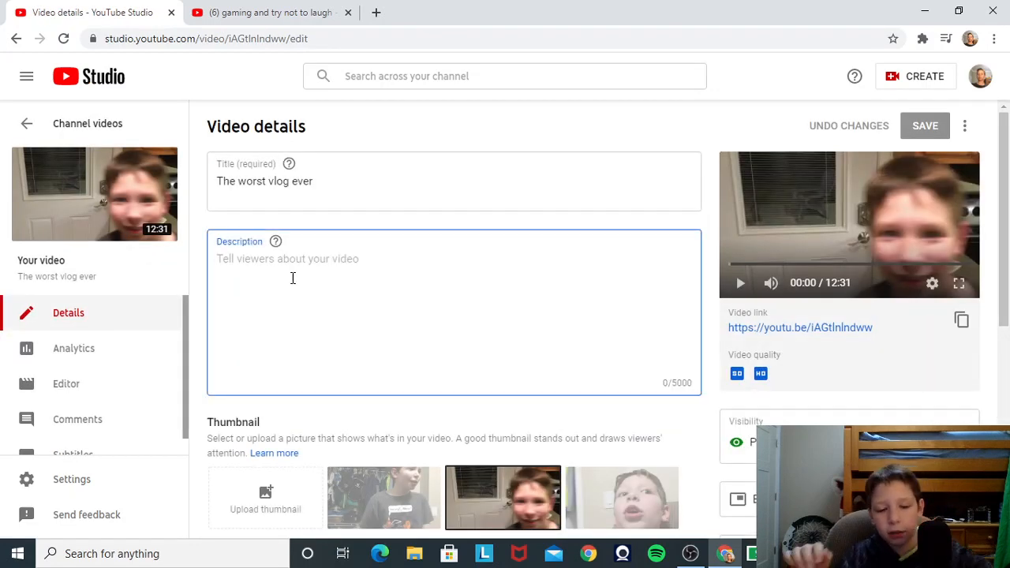
left_click(292, 259)
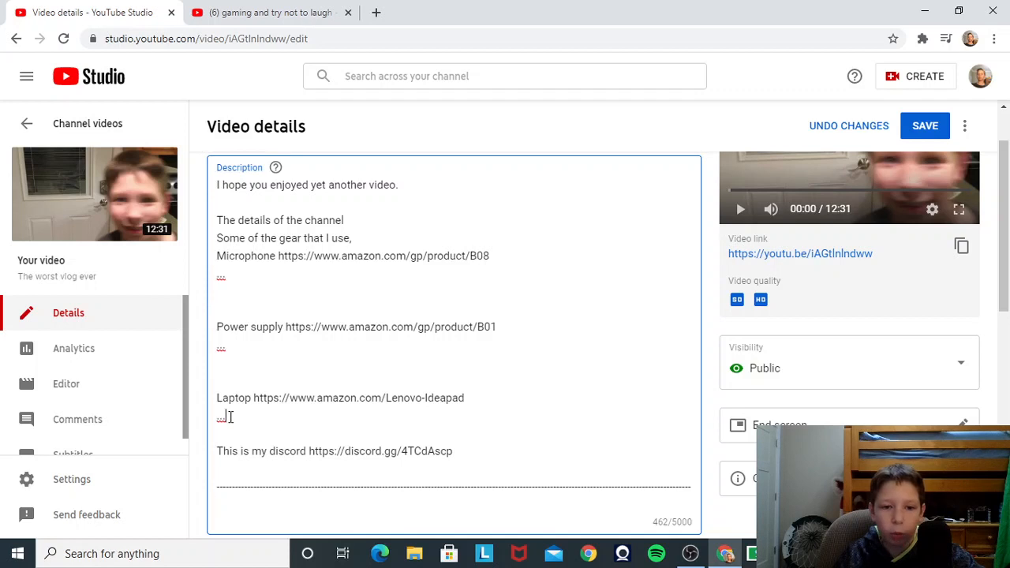
left_click(219, 417)
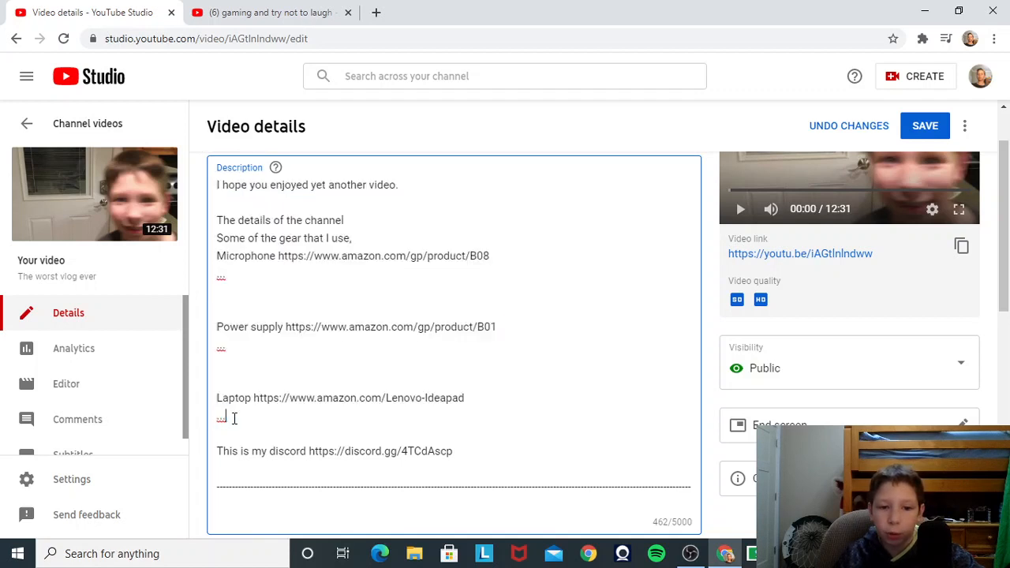
key("Backspace")
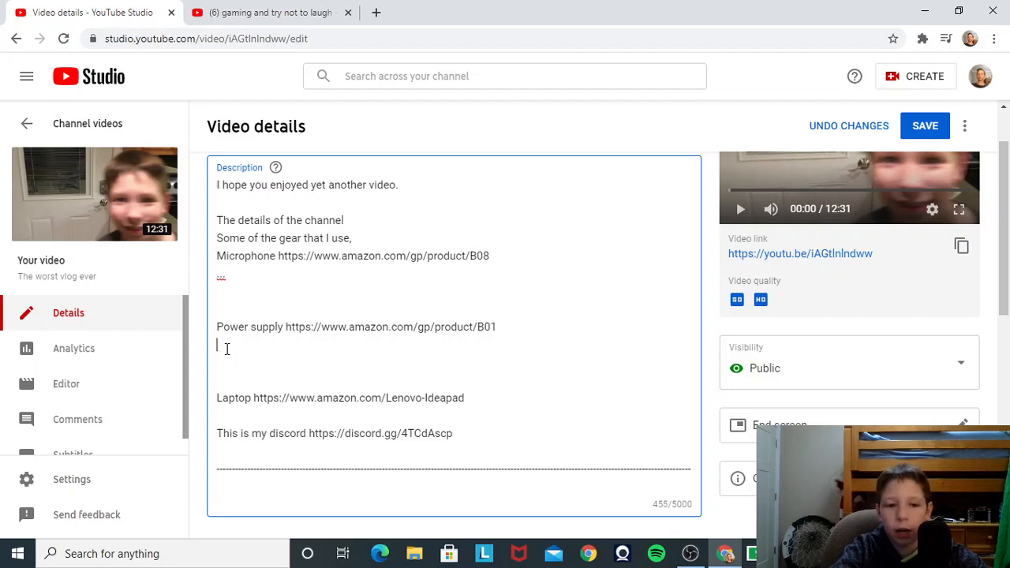
key("Backspace")
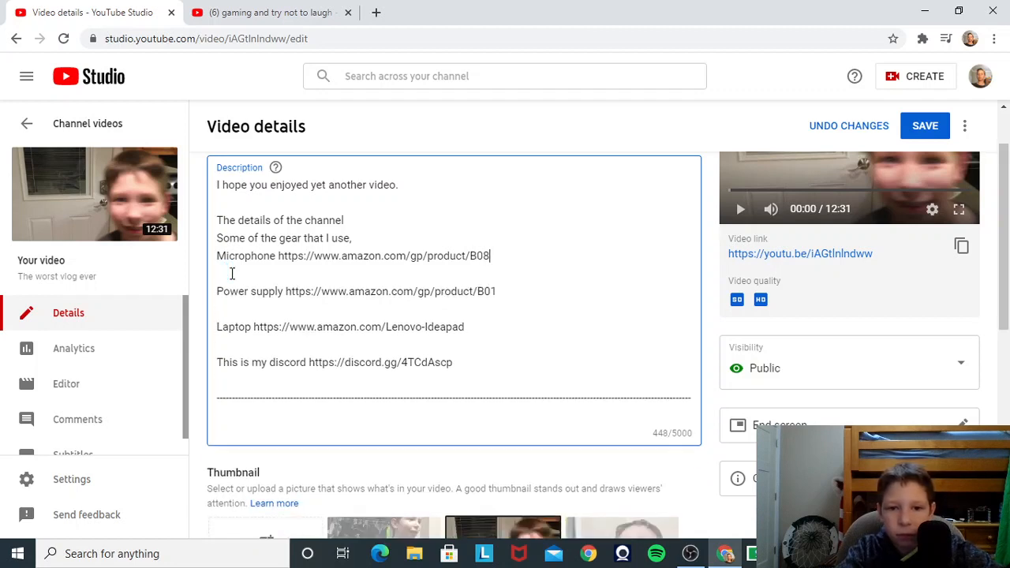
mouse_move(527, 458)
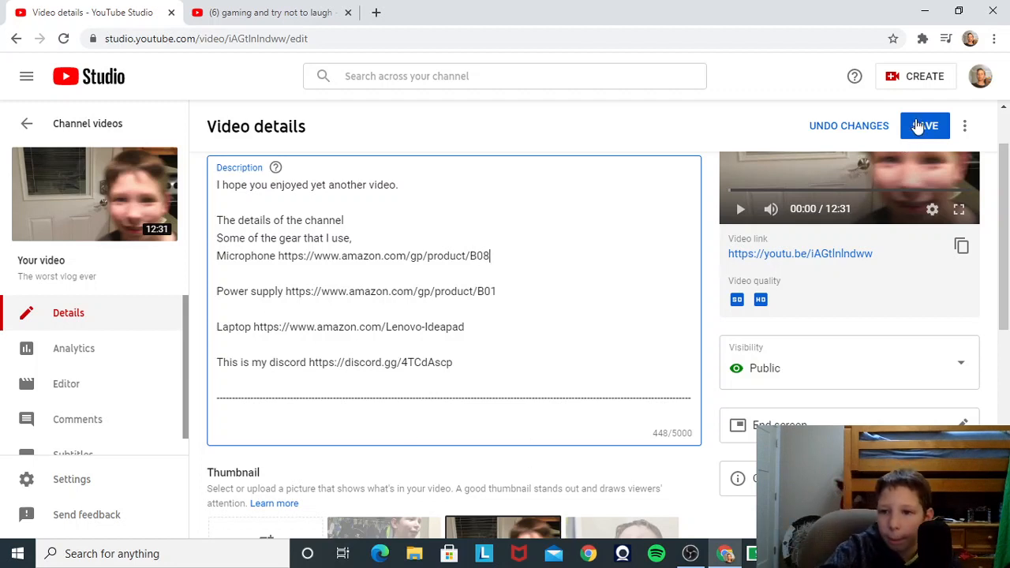
Step: Save the edited description and return to the Channel videos list showing it
left_click(925, 127)
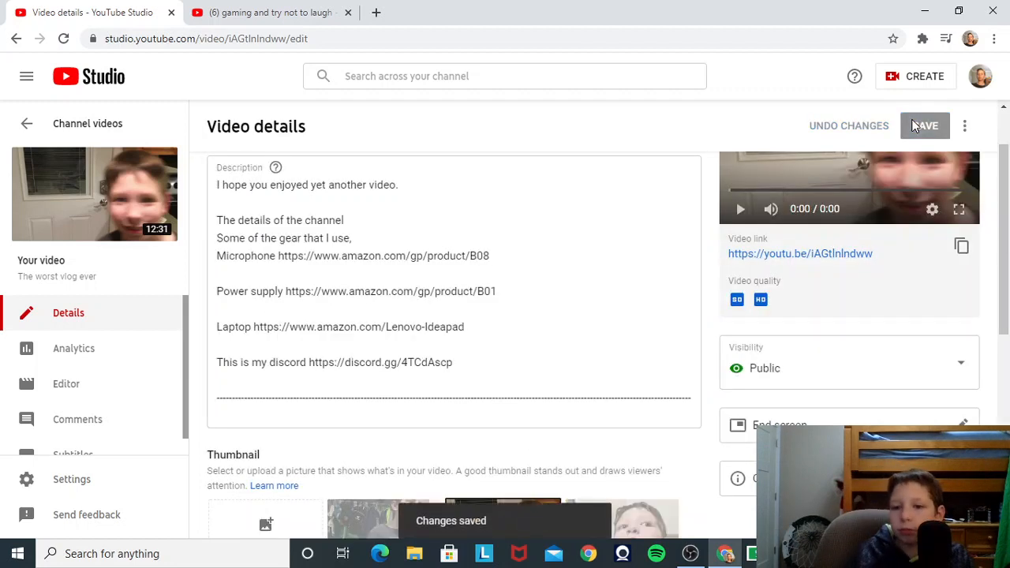
scroll("down", 3)
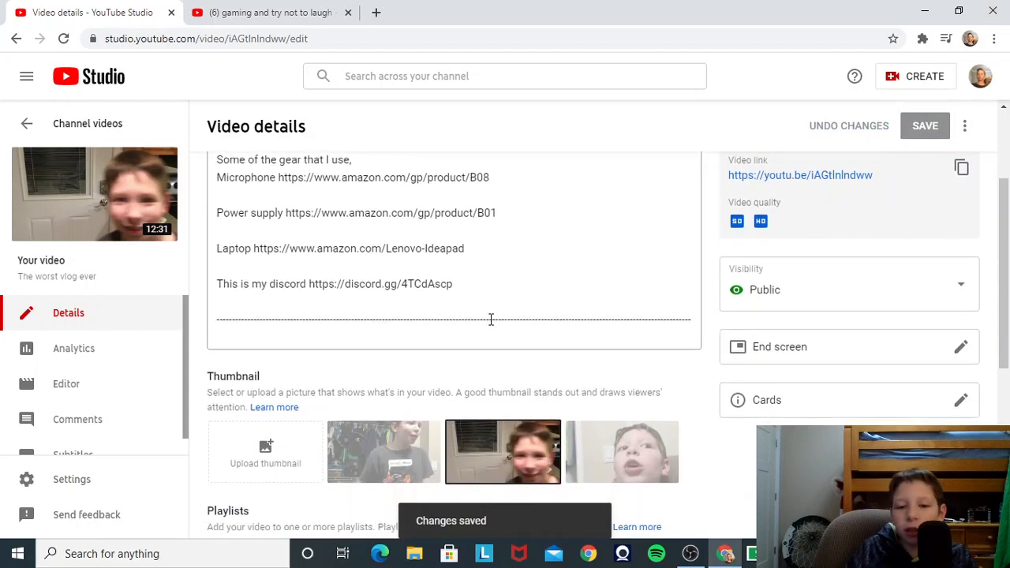
scroll("down", 3)
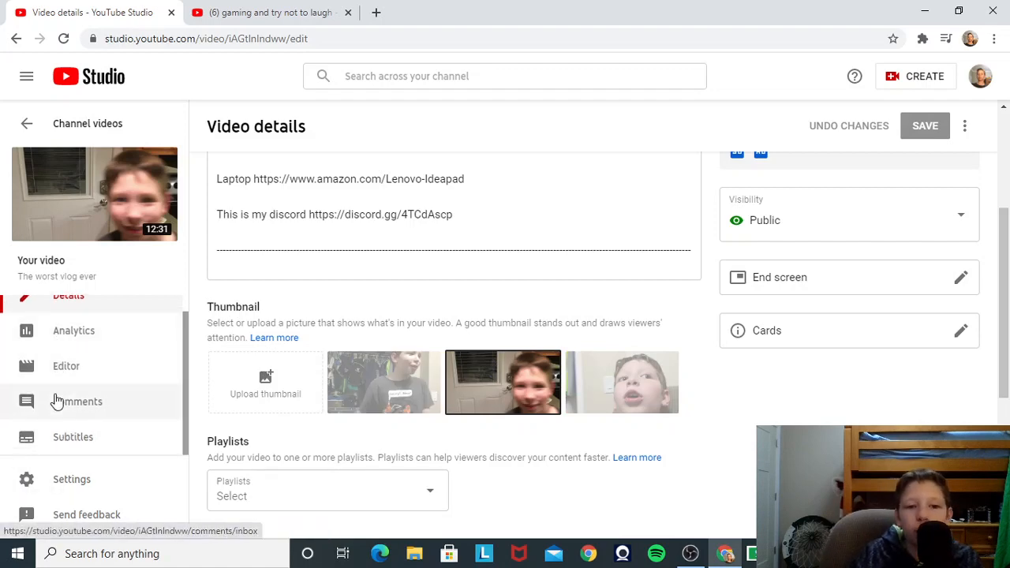
left_click(77, 401)
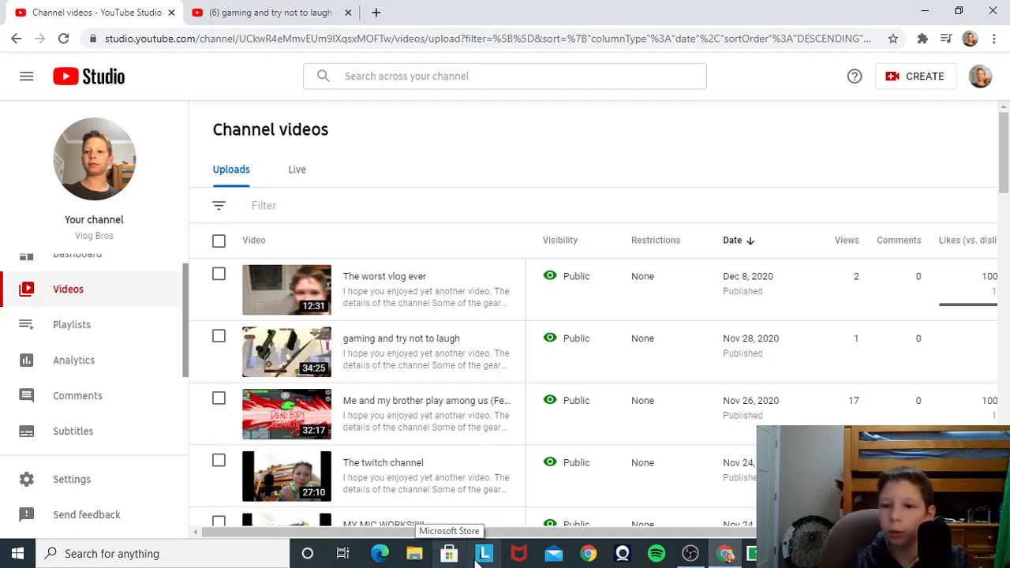
mouse_move(953, 177)
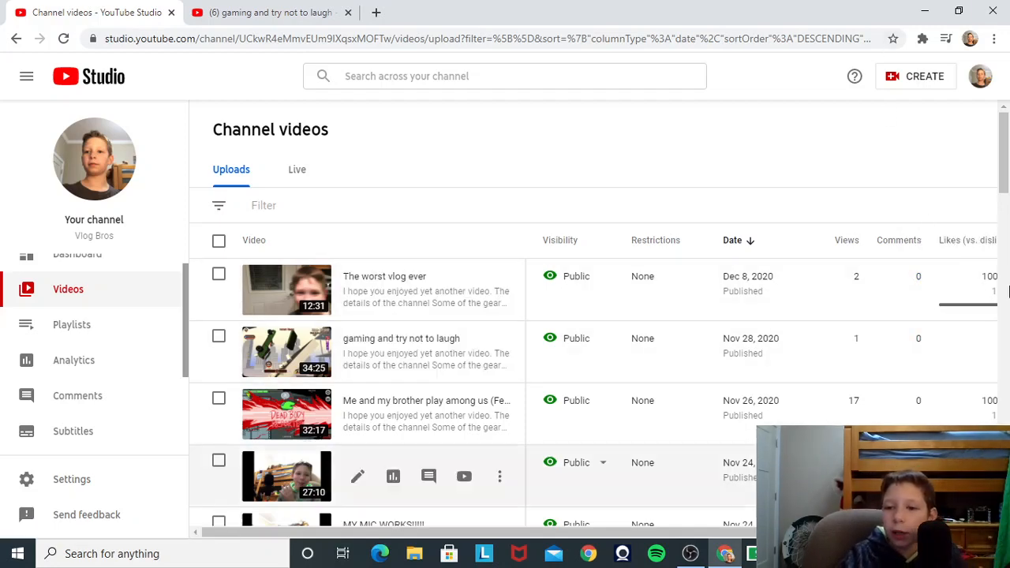
scroll("down", 3)
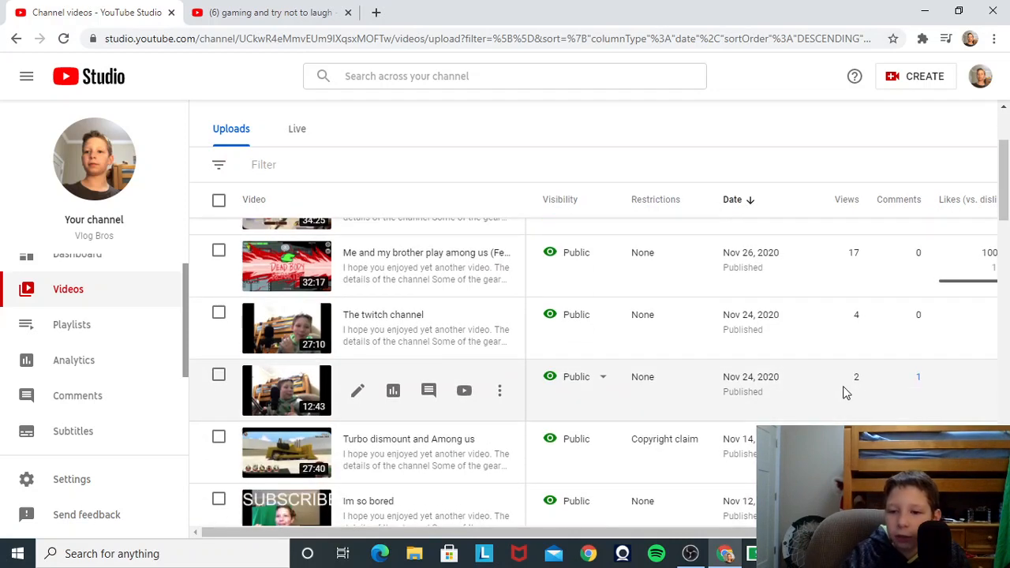
mouse_move(430, 392)
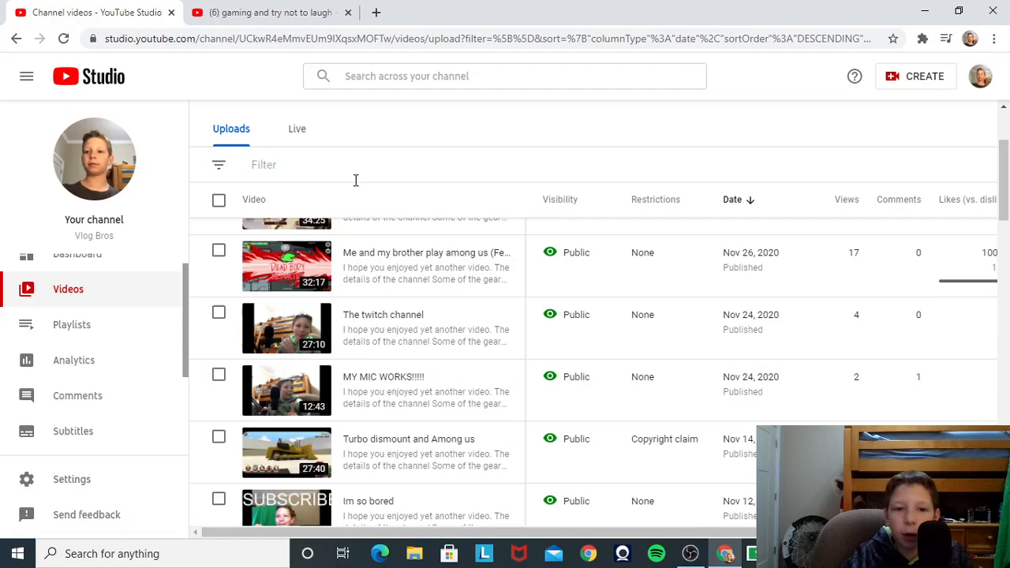
mouse_move(719, 534)
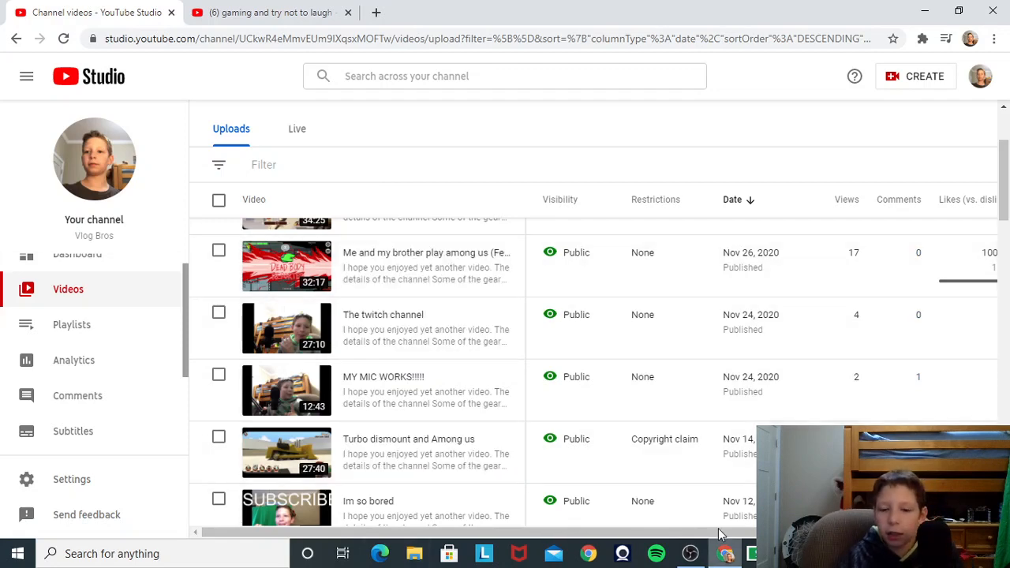
scroll("down", 3)
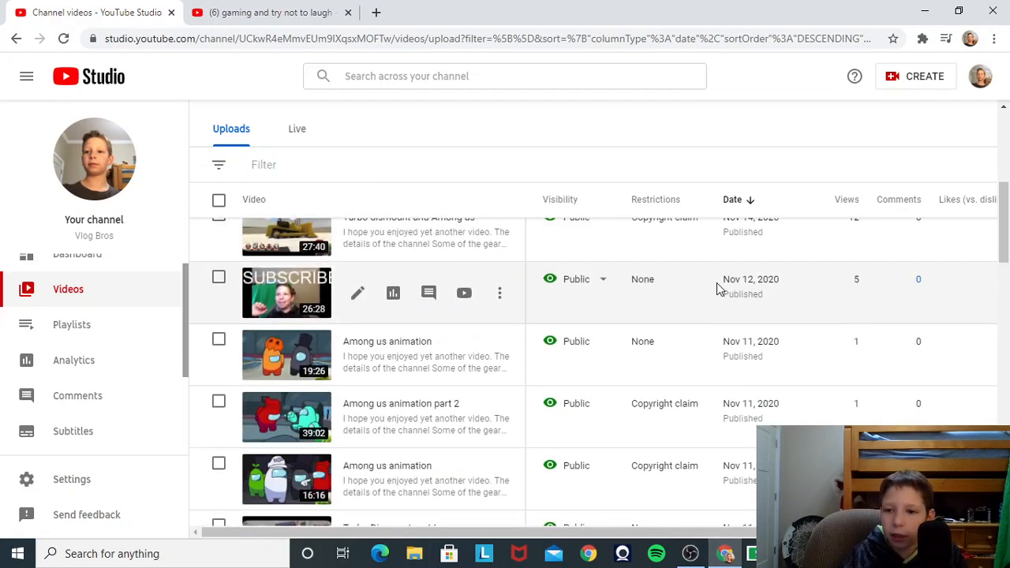
scroll("down", 3)
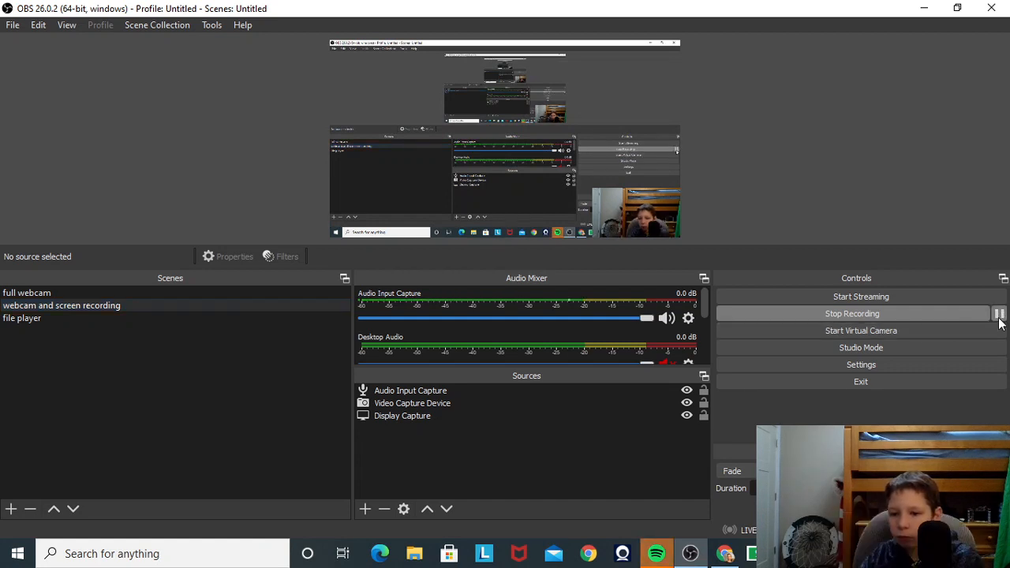
mouse_move(862, 330)
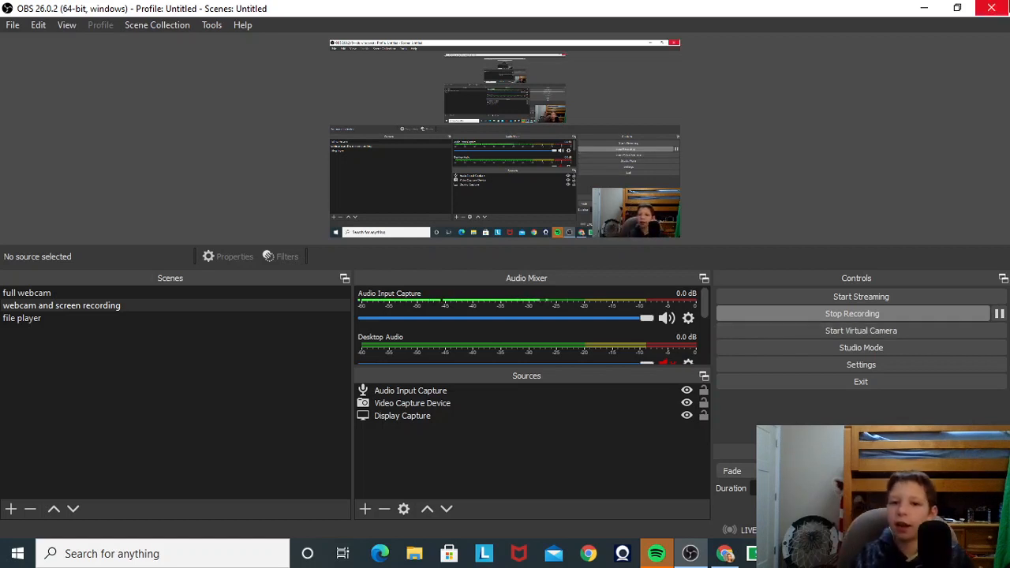
mouse_move(876, 214)
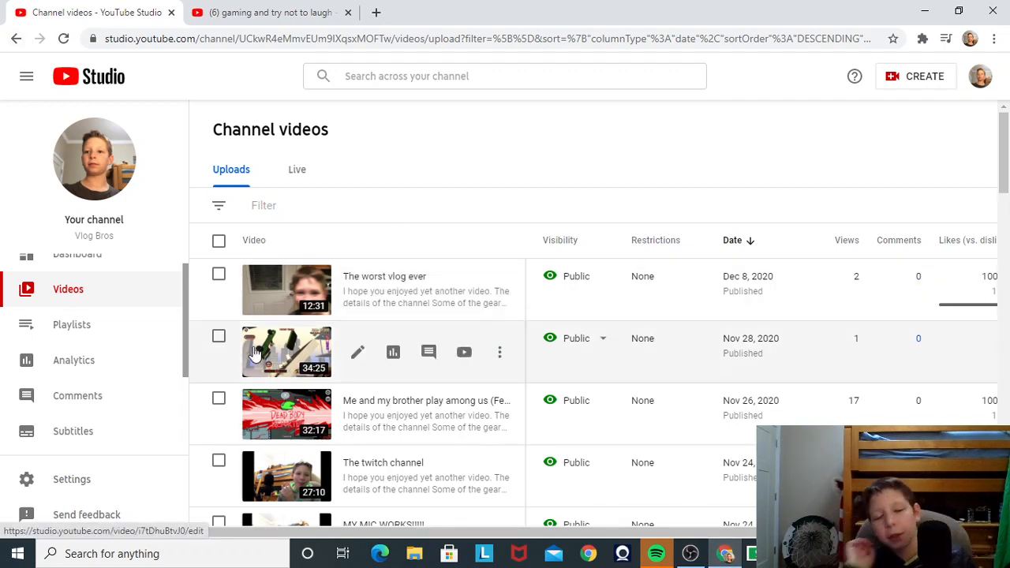
scroll("down", 3)
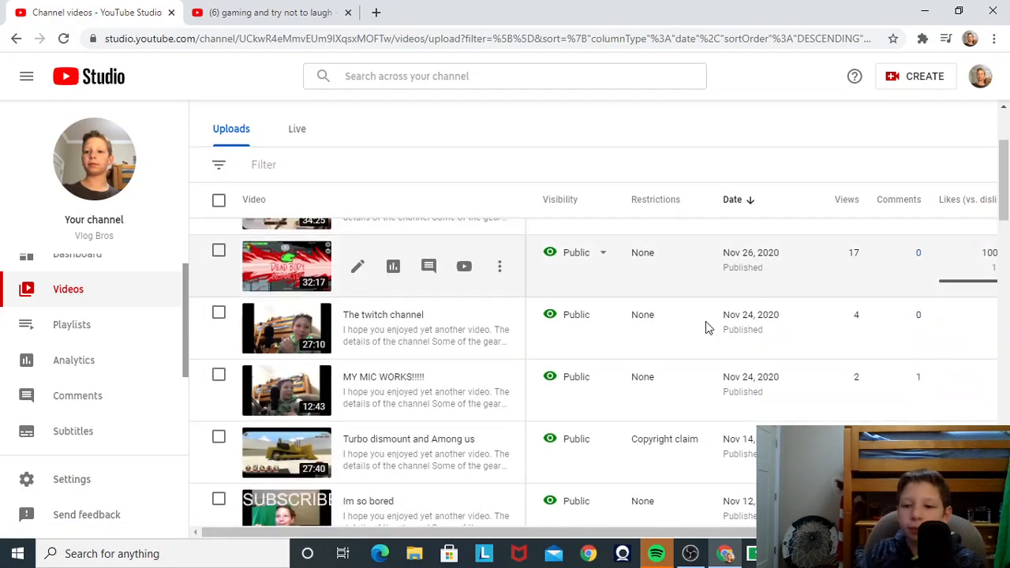
mouse_move(859, 246)
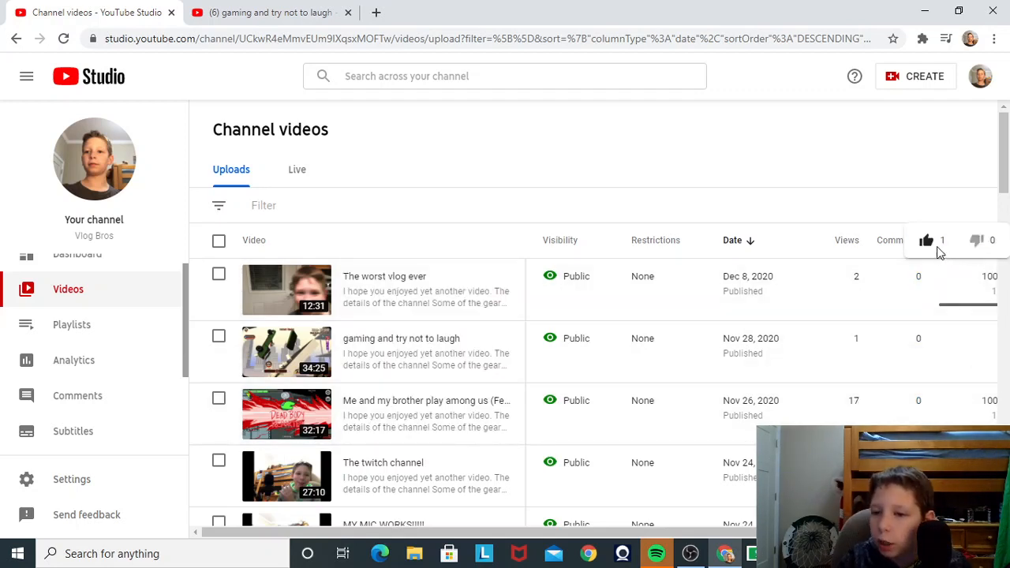
mouse_move(986, 234)
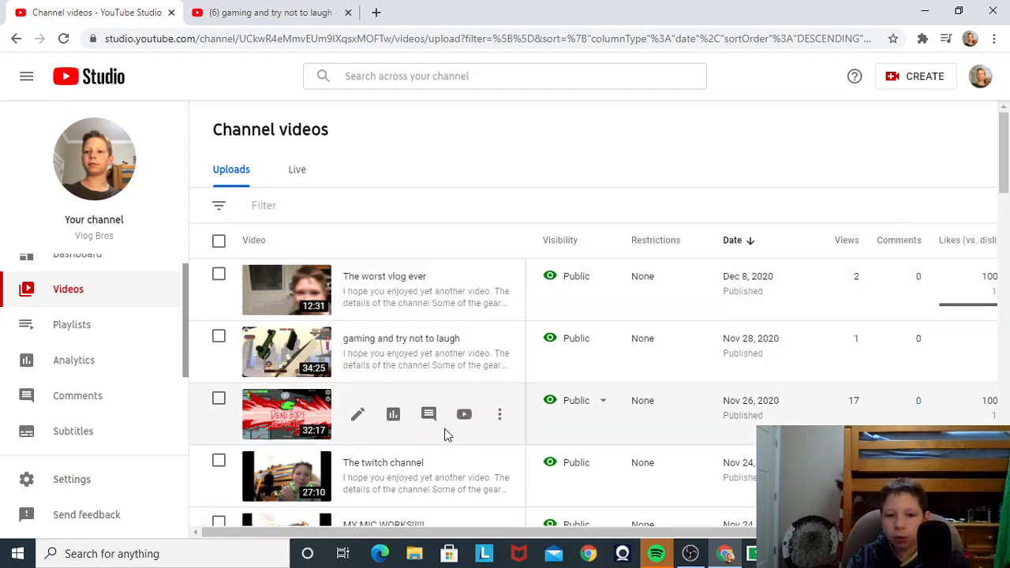
mouse_move(357, 413)
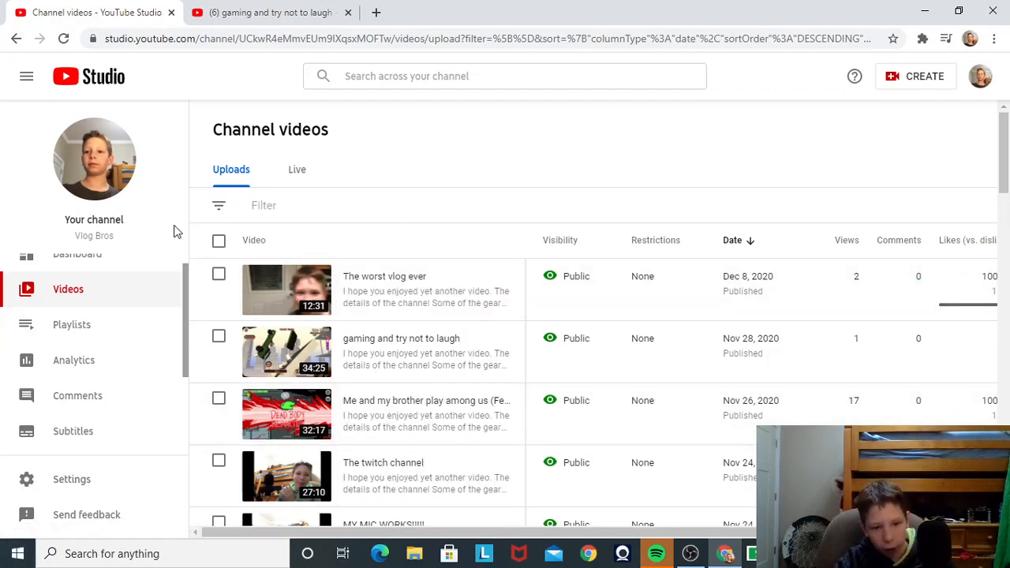
scroll("down", 3)
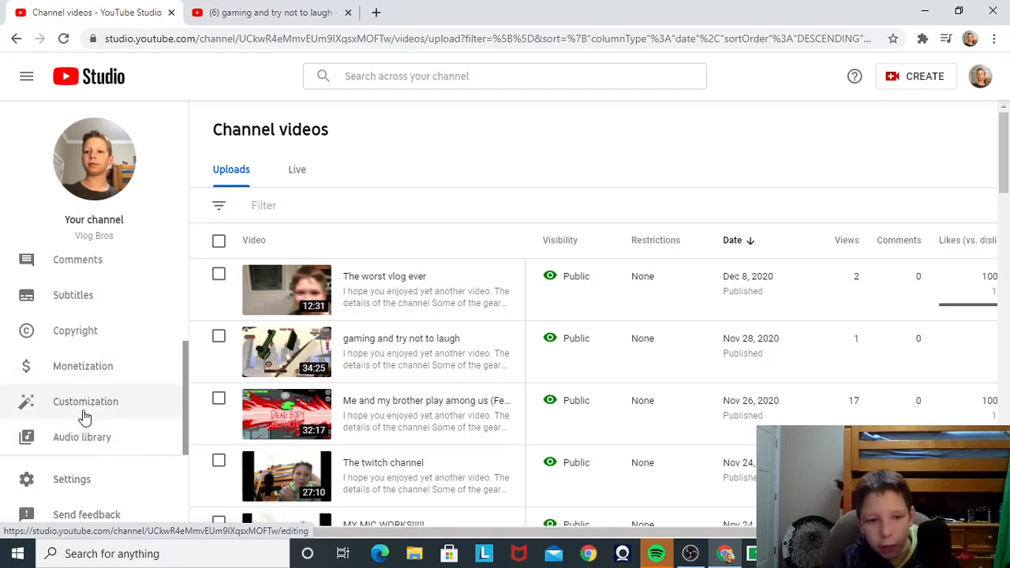
Step: Show the Audio library listing free tracks such as '19th Floor' and 'Breatha'
left_click(82, 436)
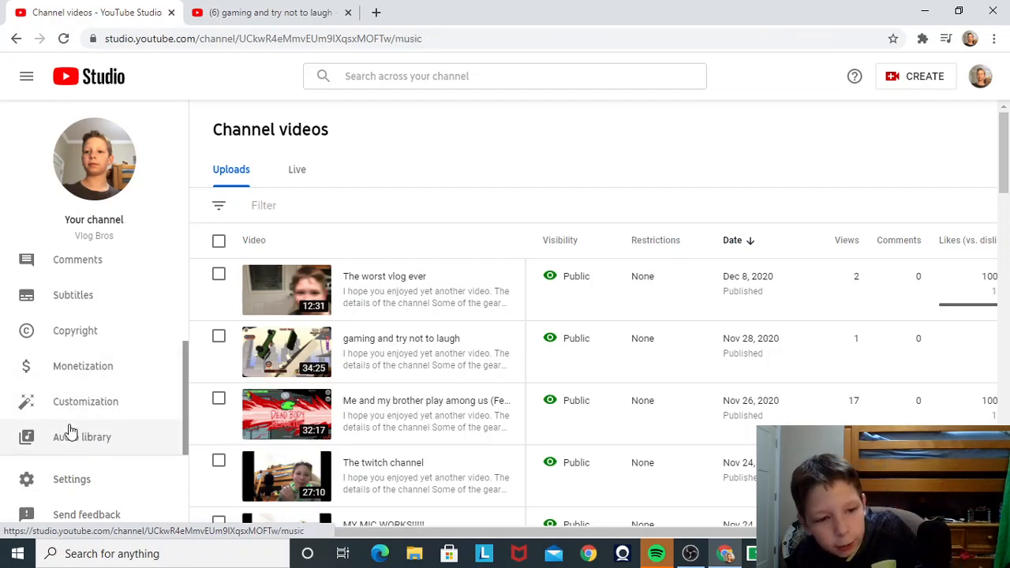
left_click(82, 435)
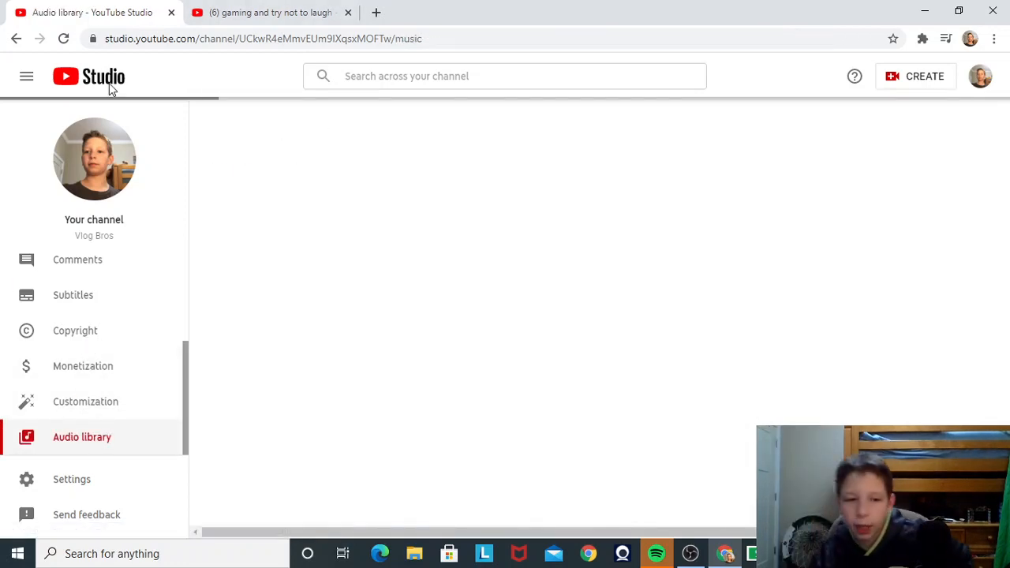
left_click(82, 435)
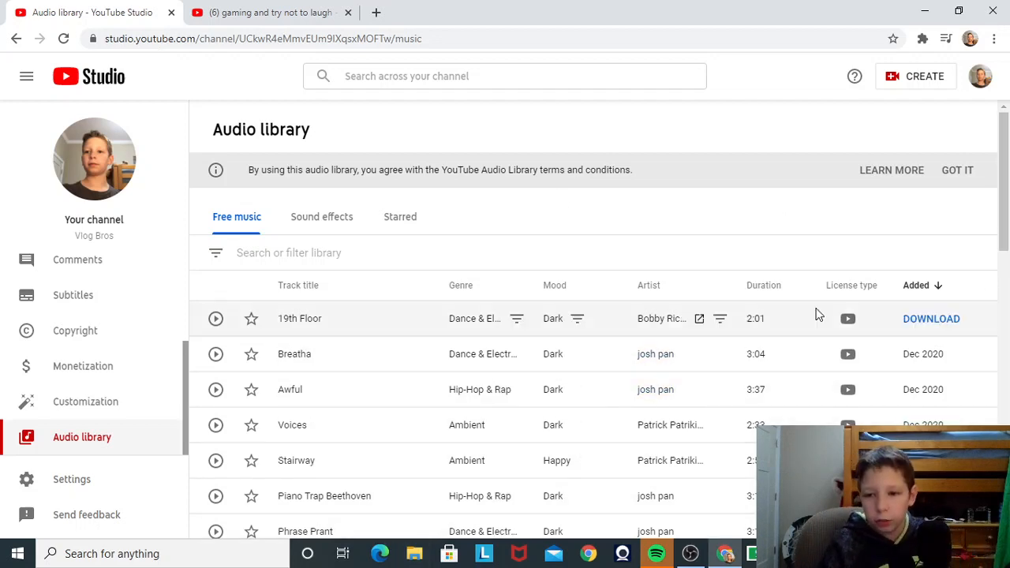
mouse_move(848, 319)
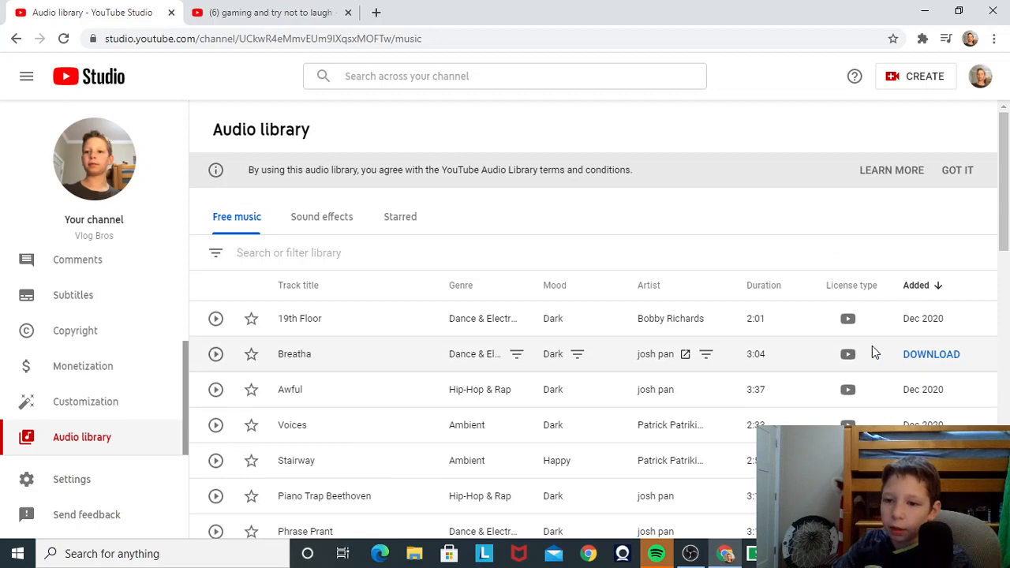
scroll("down", 3)
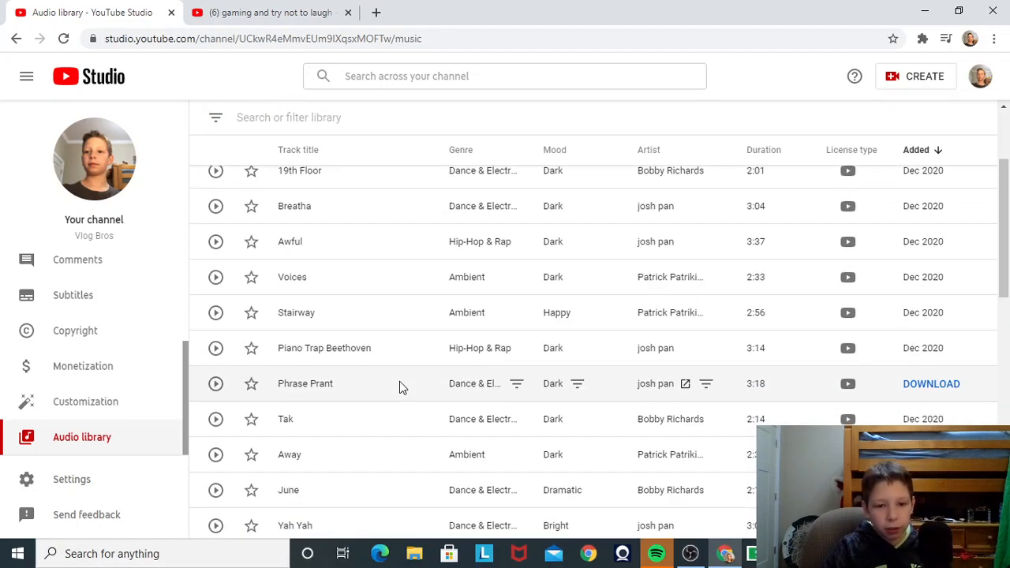
scroll("down", 3)
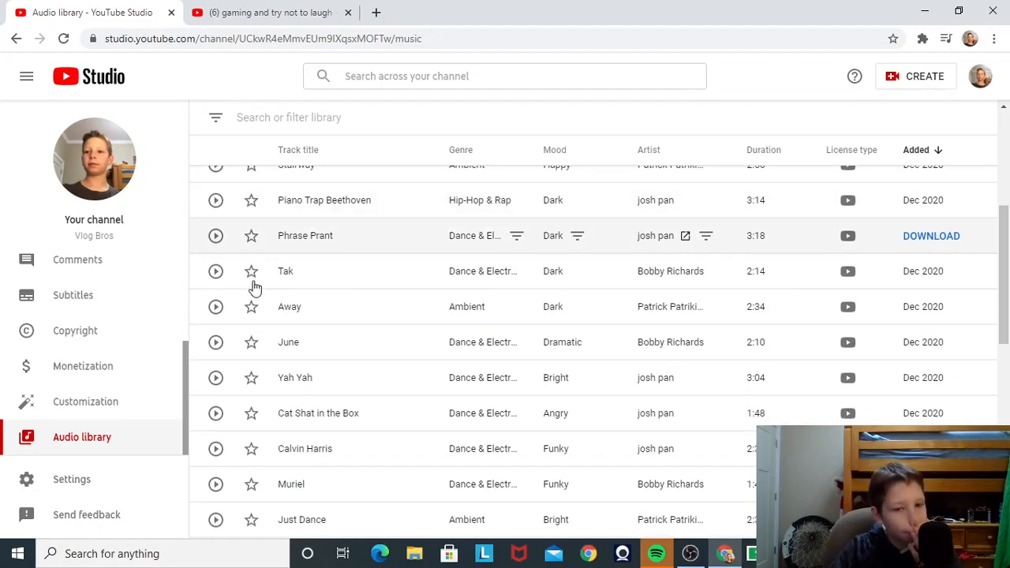
scroll("down", 3)
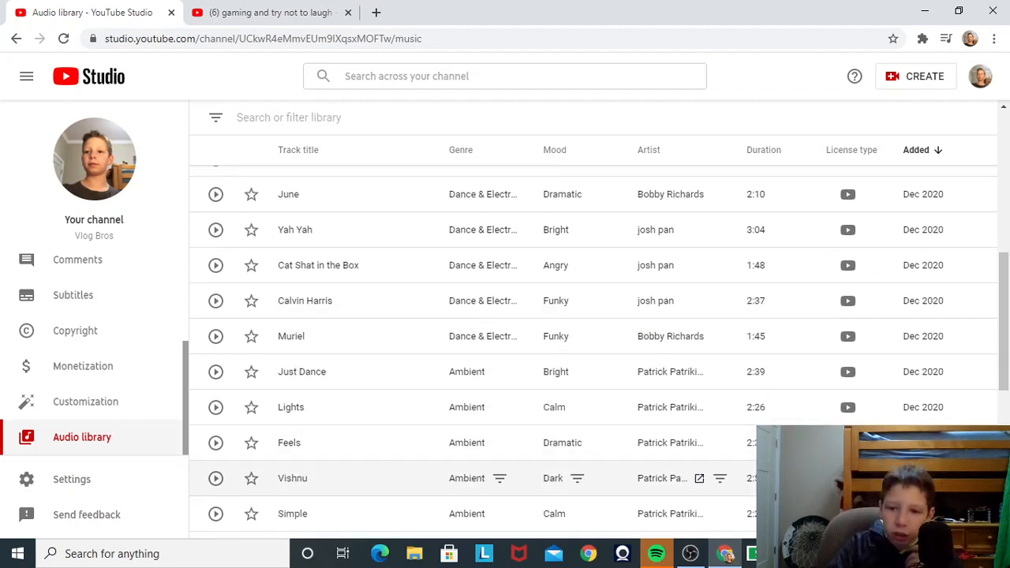
scroll("down", 3)
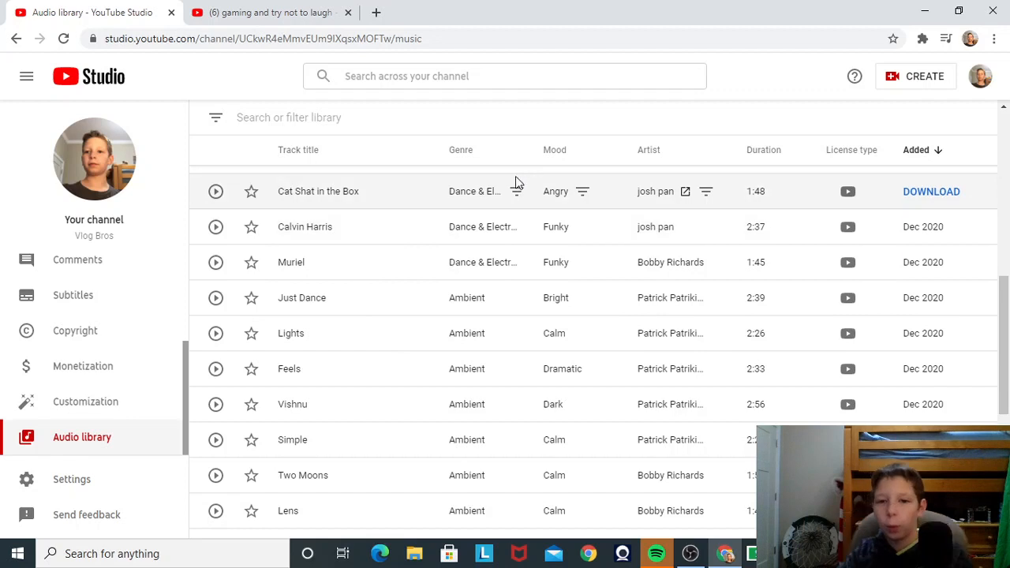
mouse_move(770, 7)
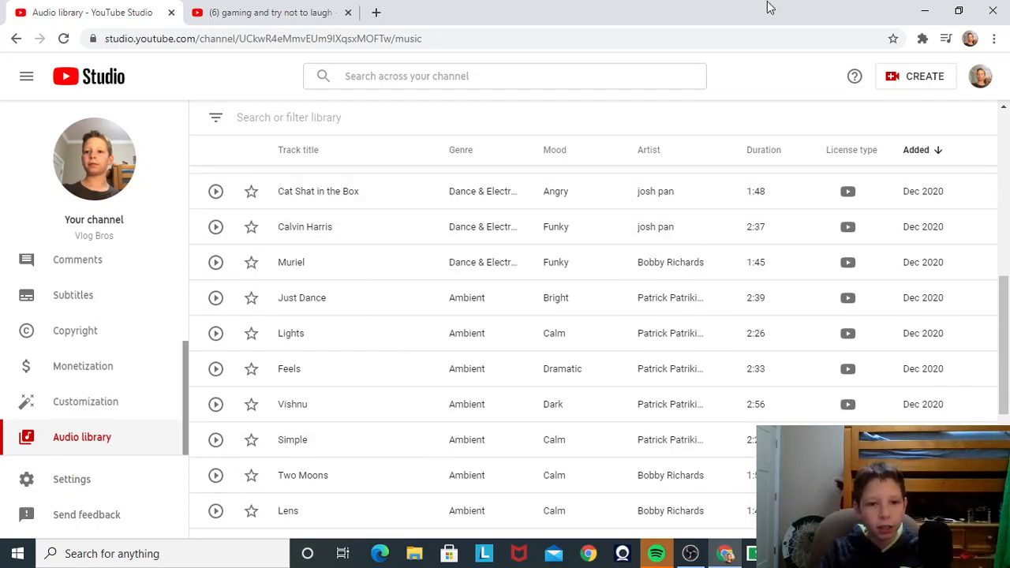
scroll("down", 3)
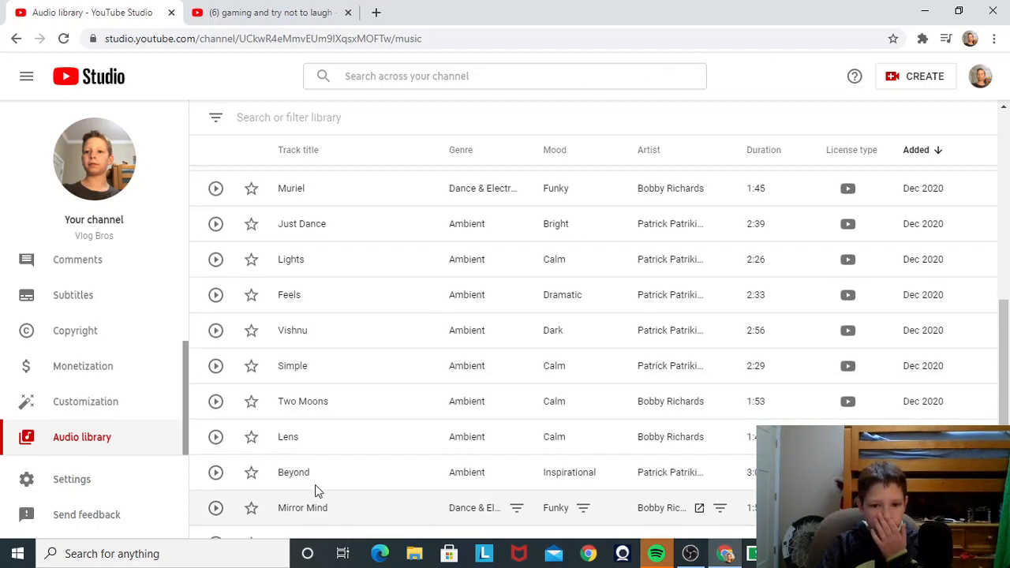
mouse_move(352, 472)
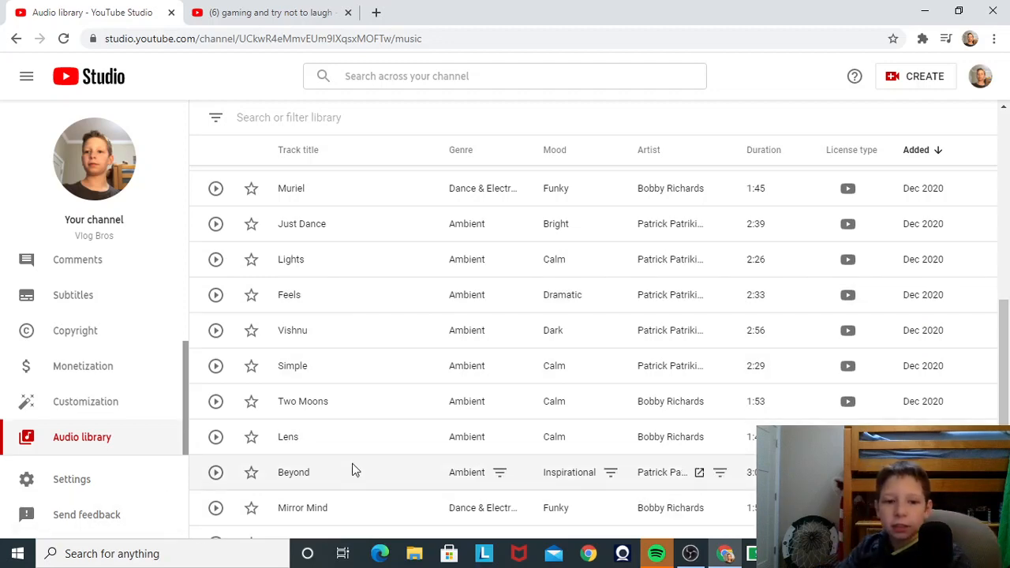
scroll("down", 3)
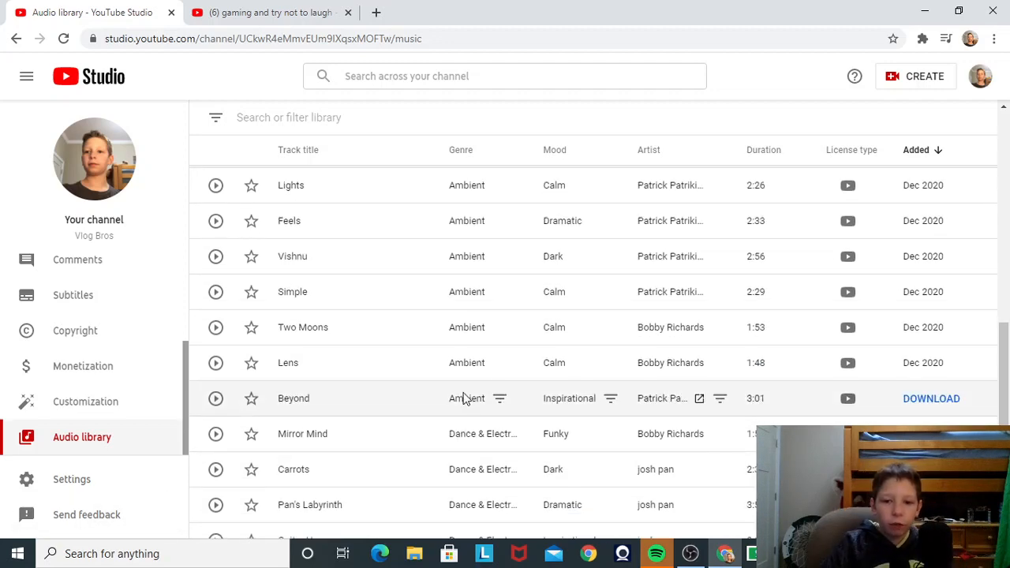
scroll("down", 3)
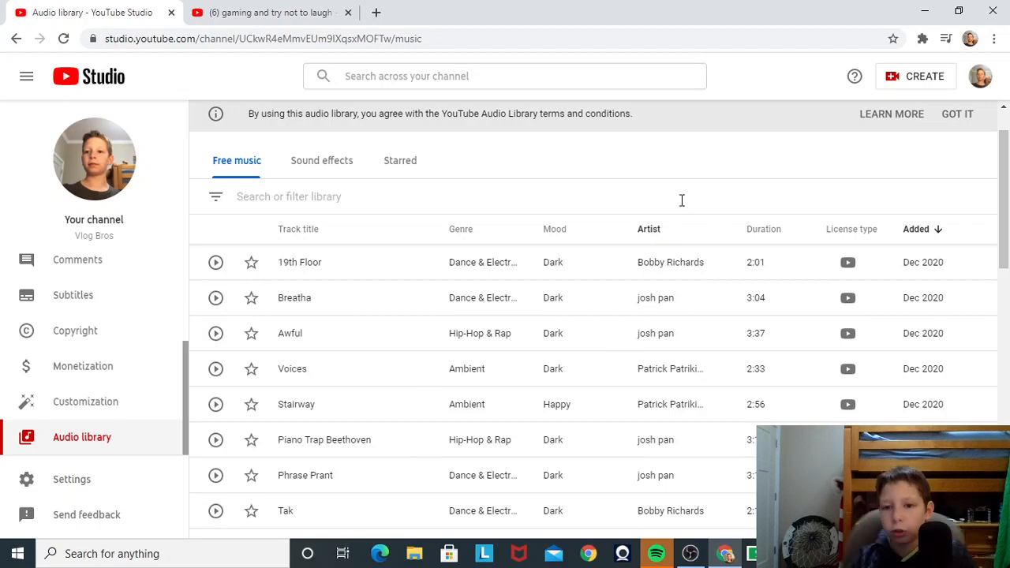
mouse_move(735, 196)
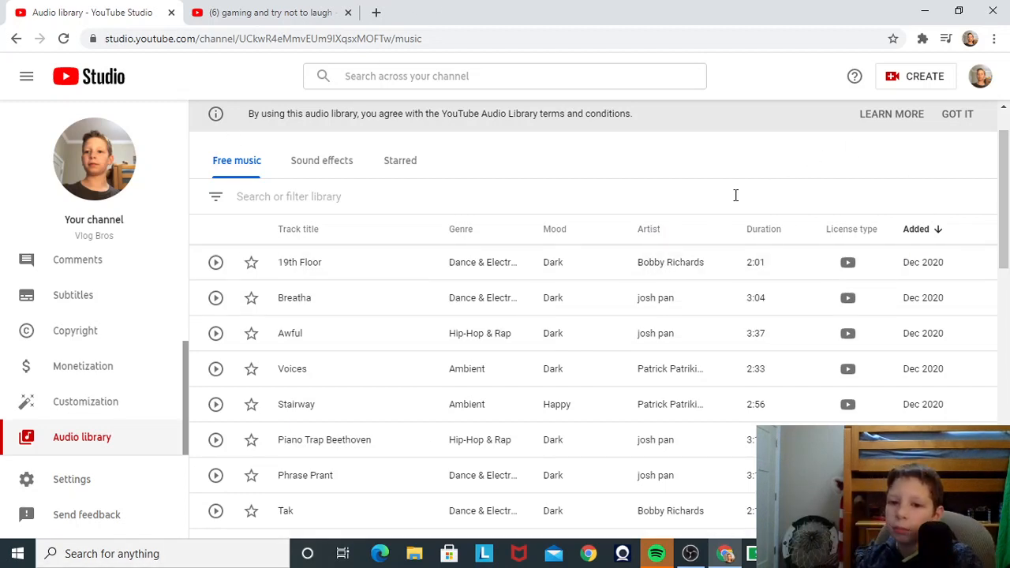
mouse_move(319, 136)
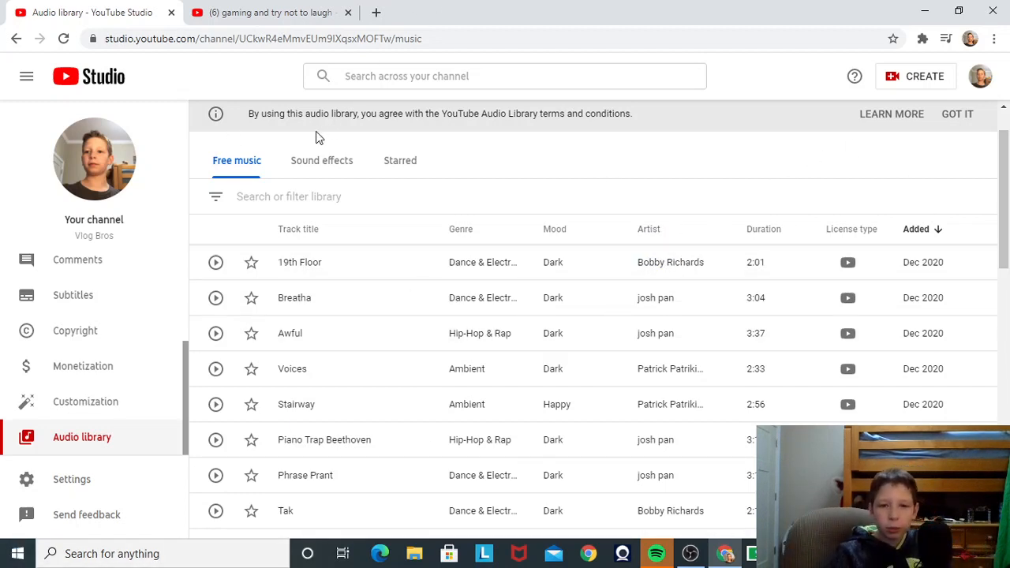
mouse_move(73, 296)
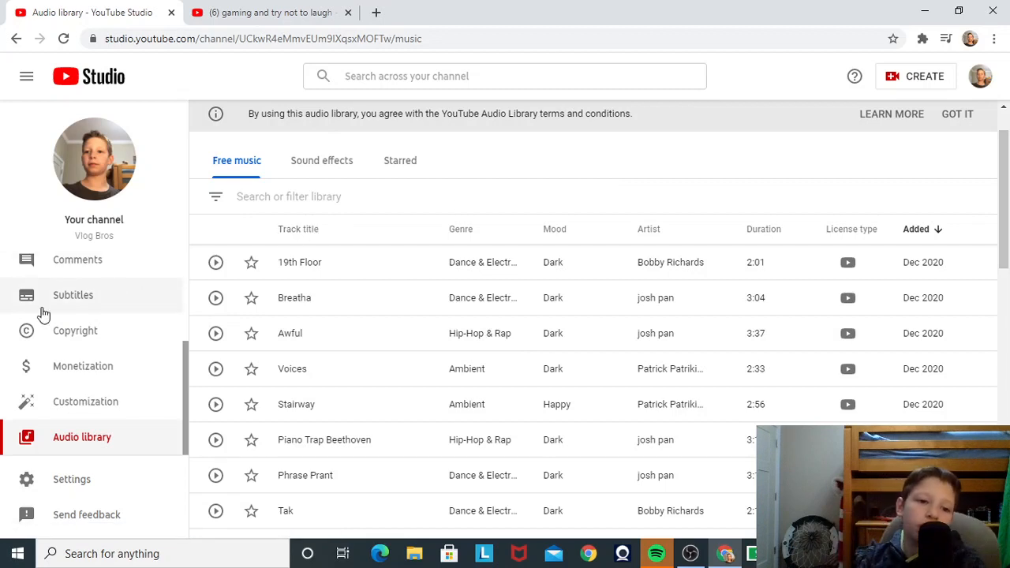